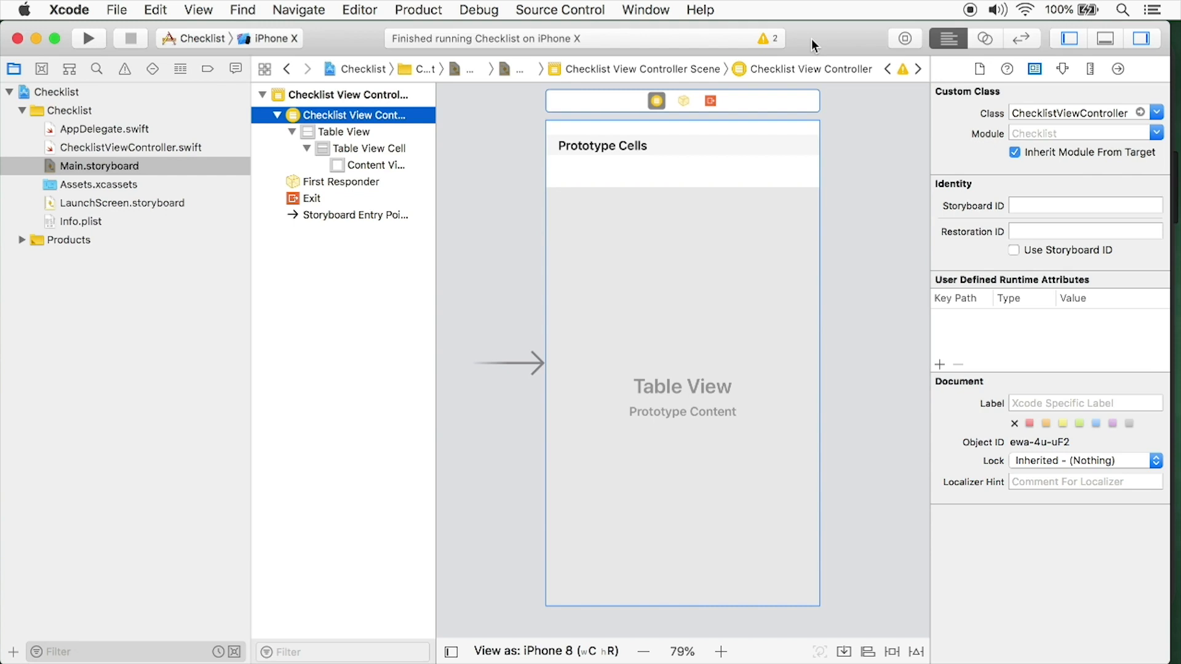
pyautogui.moveTo(739, 129)
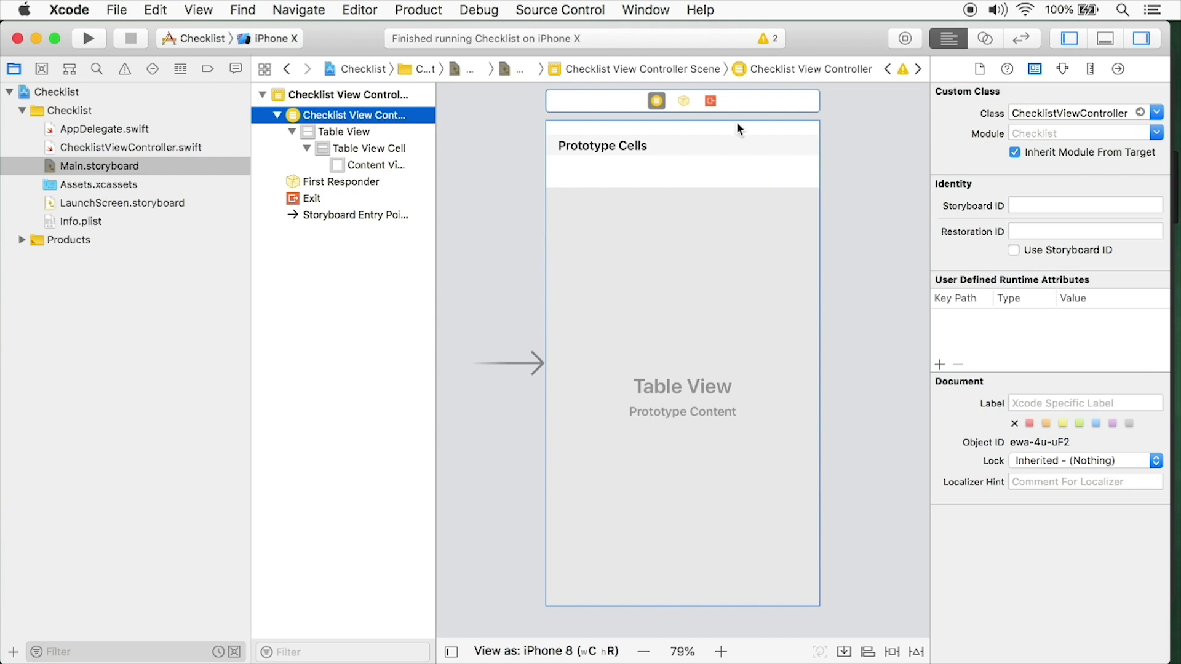
pyautogui.moveTo(766, 113)
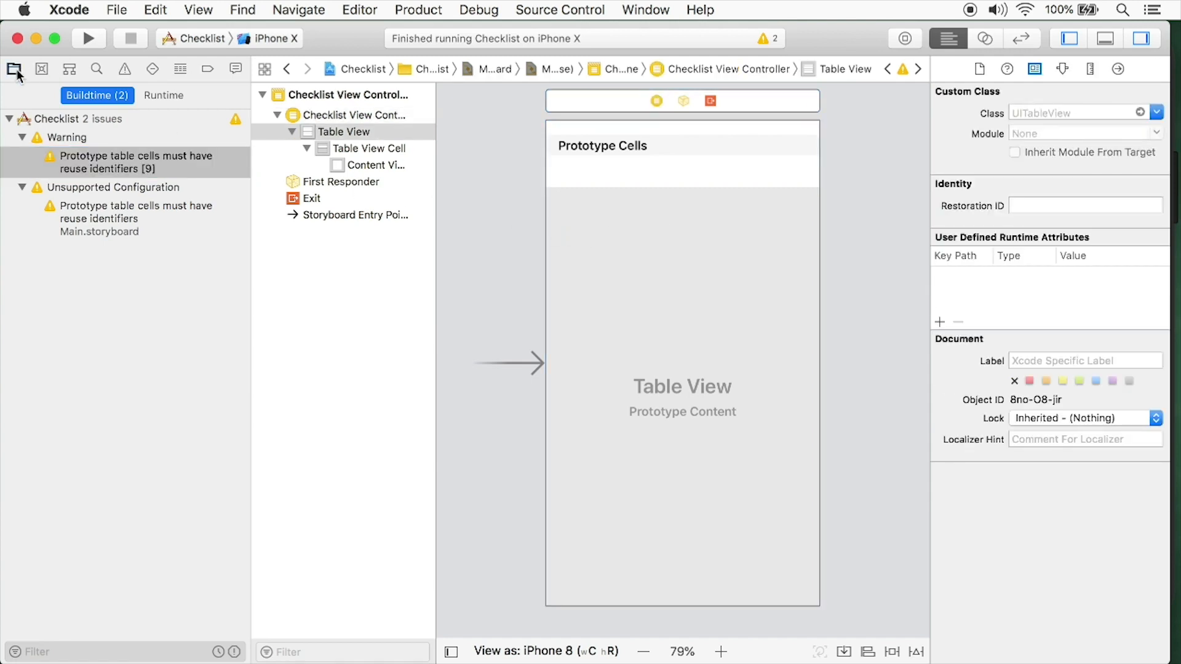
# Reopen Main.storyboard and select the table view's prototype cell in the outline.
pyautogui.click(13, 69)
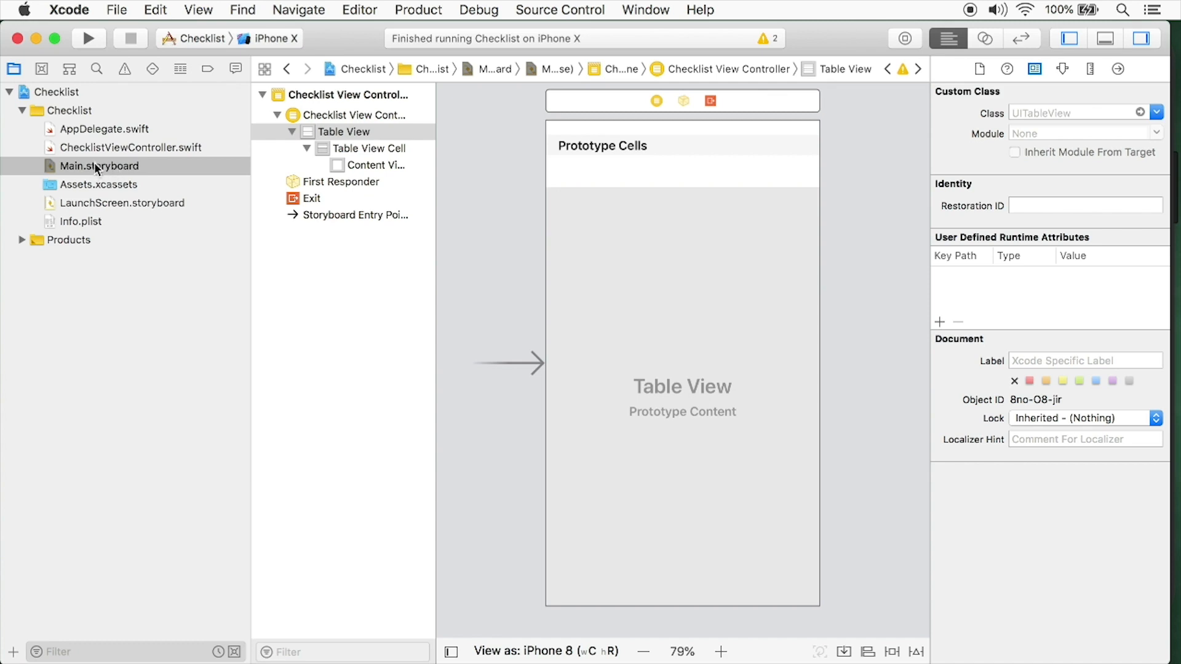
pyautogui.doubleClick(98, 167)
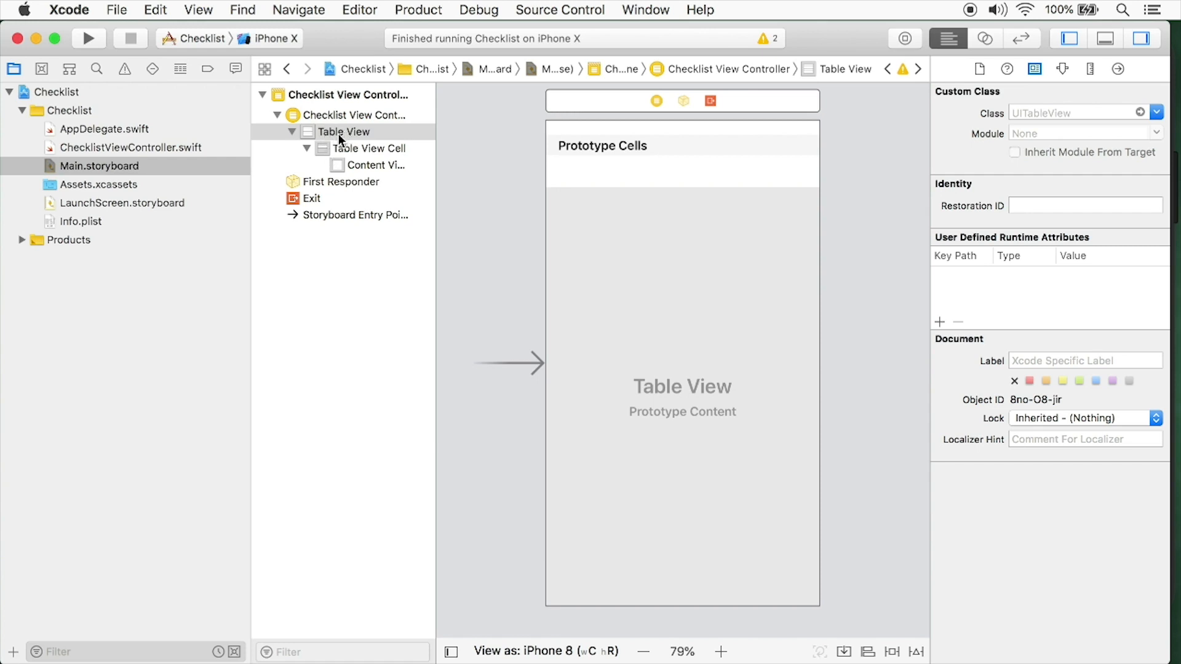
pyautogui.click(369, 147)
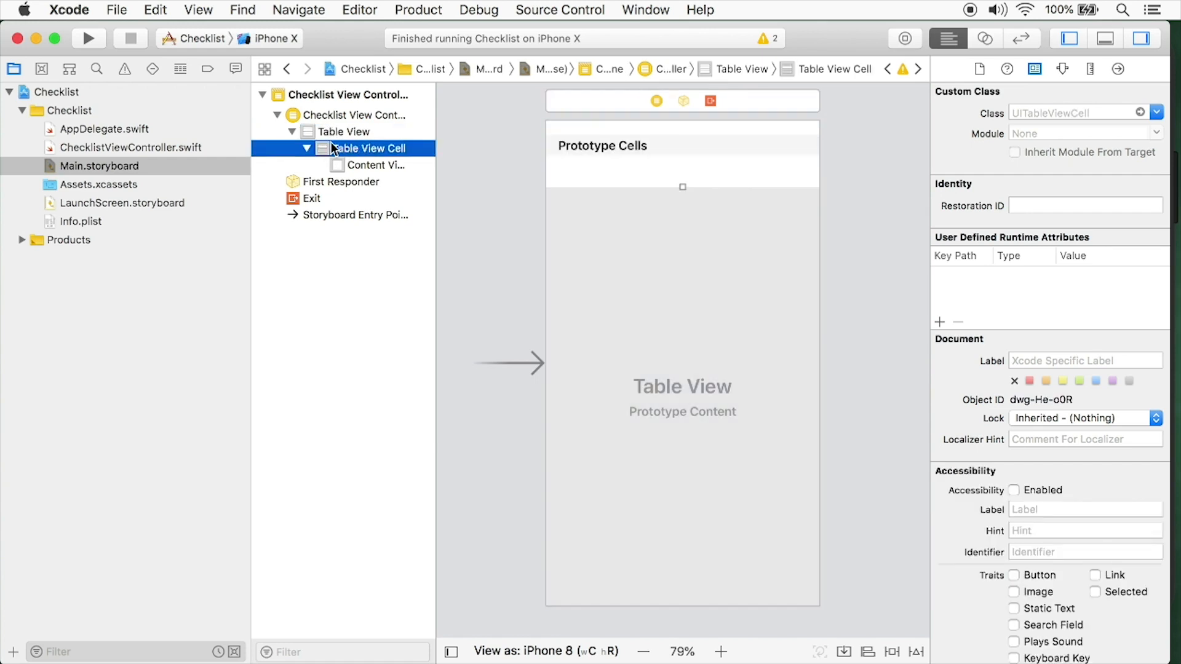
pyautogui.click(306, 148)
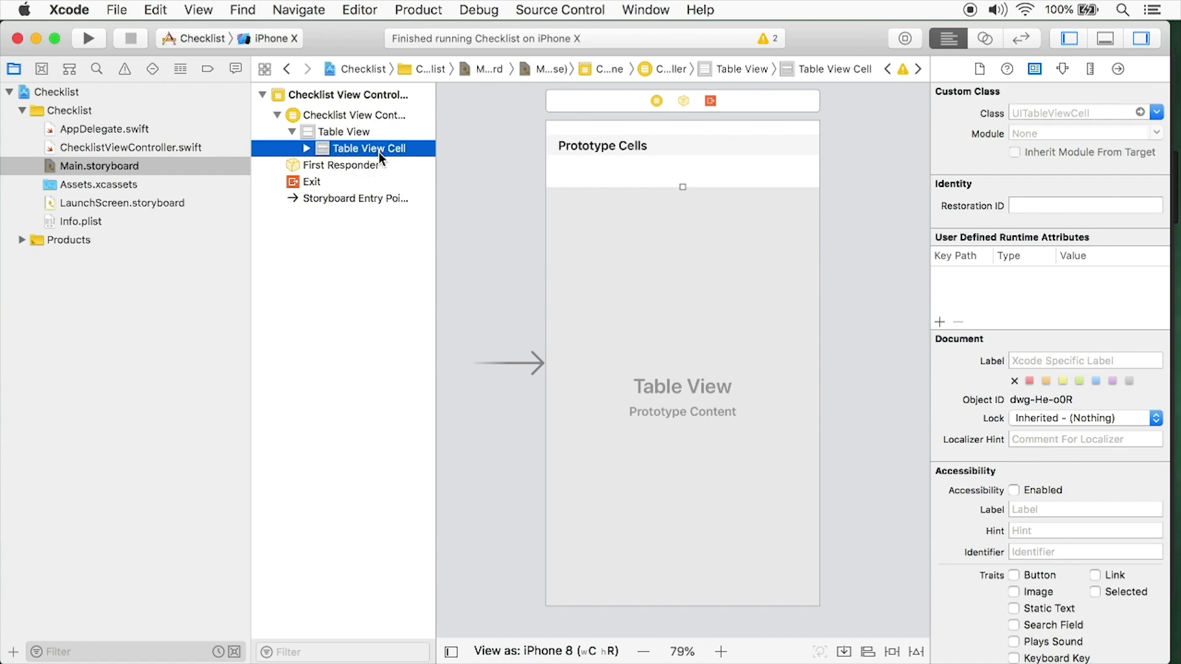
pyautogui.moveTo(344, 158)
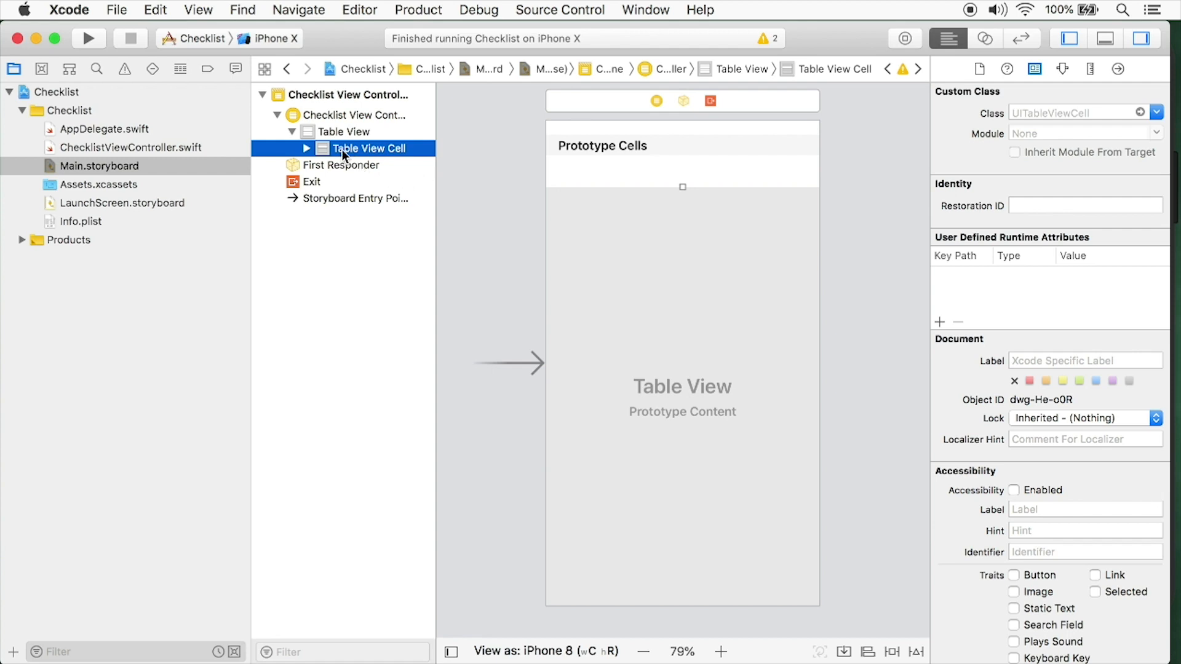
pyautogui.moveTo(329, 147)
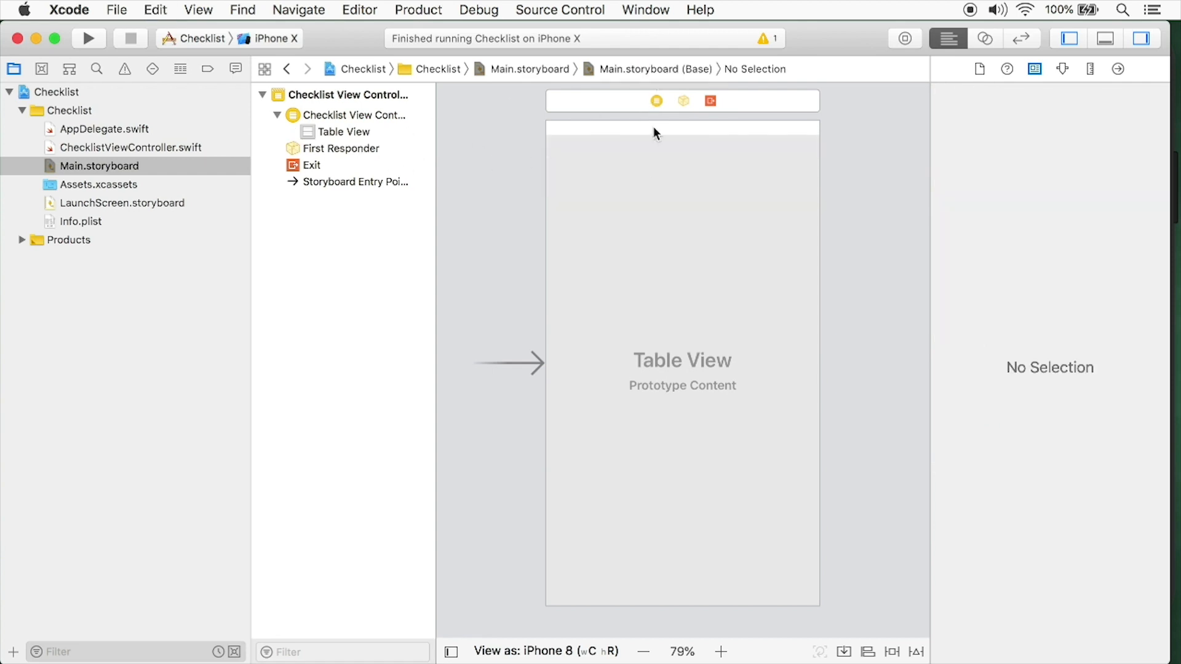
pyautogui.moveTo(722, 216)
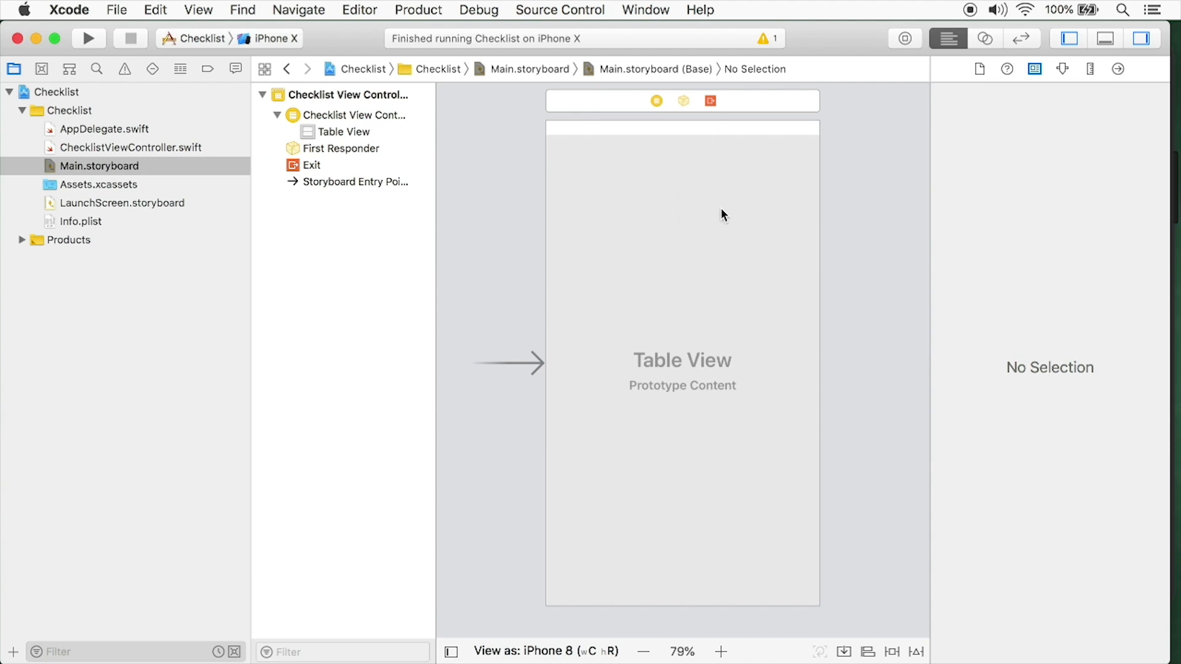
pyautogui.moveTo(722, 211)
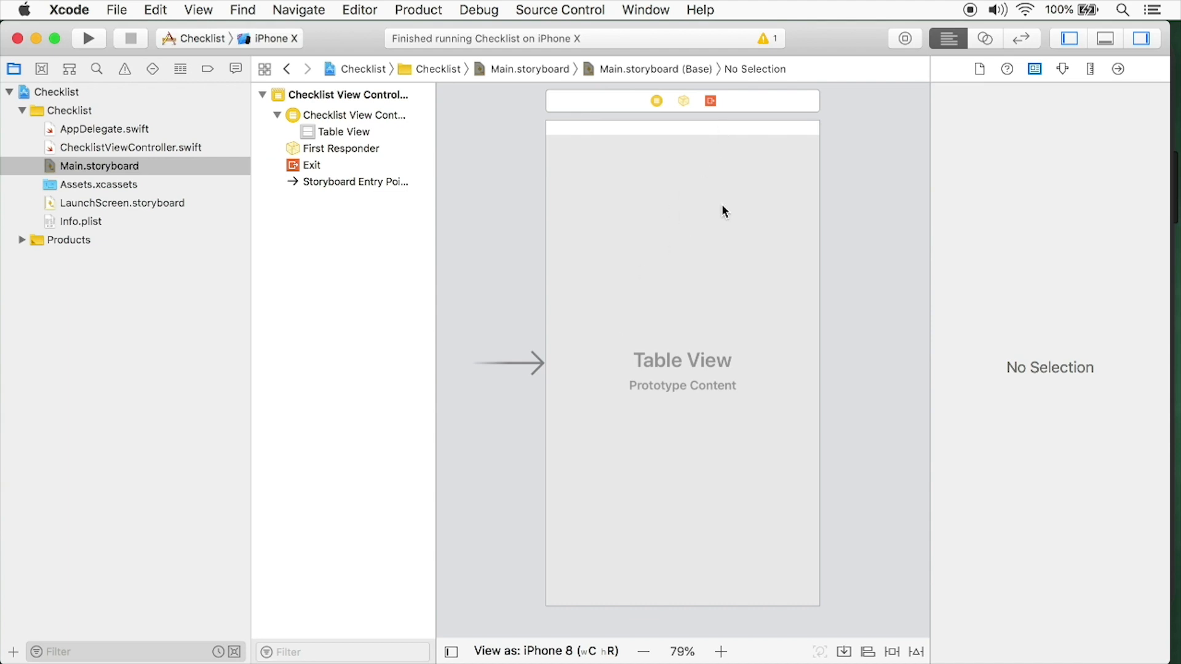
pyautogui.moveTo(748, 192)
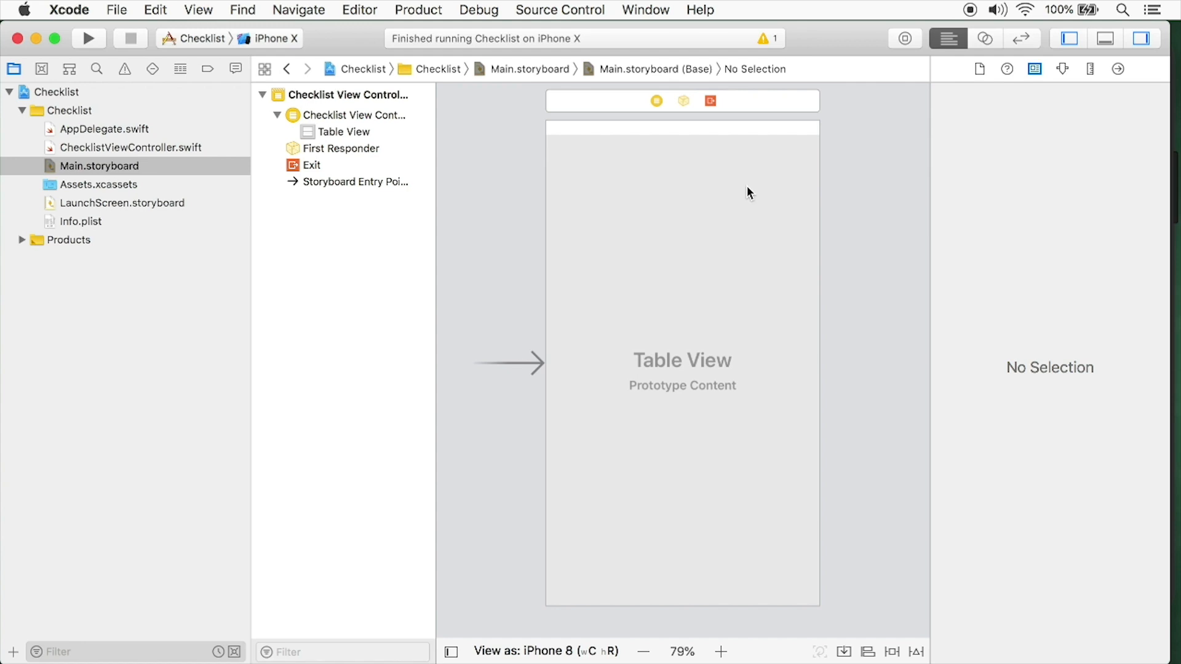
pyautogui.moveTo(907, 48)
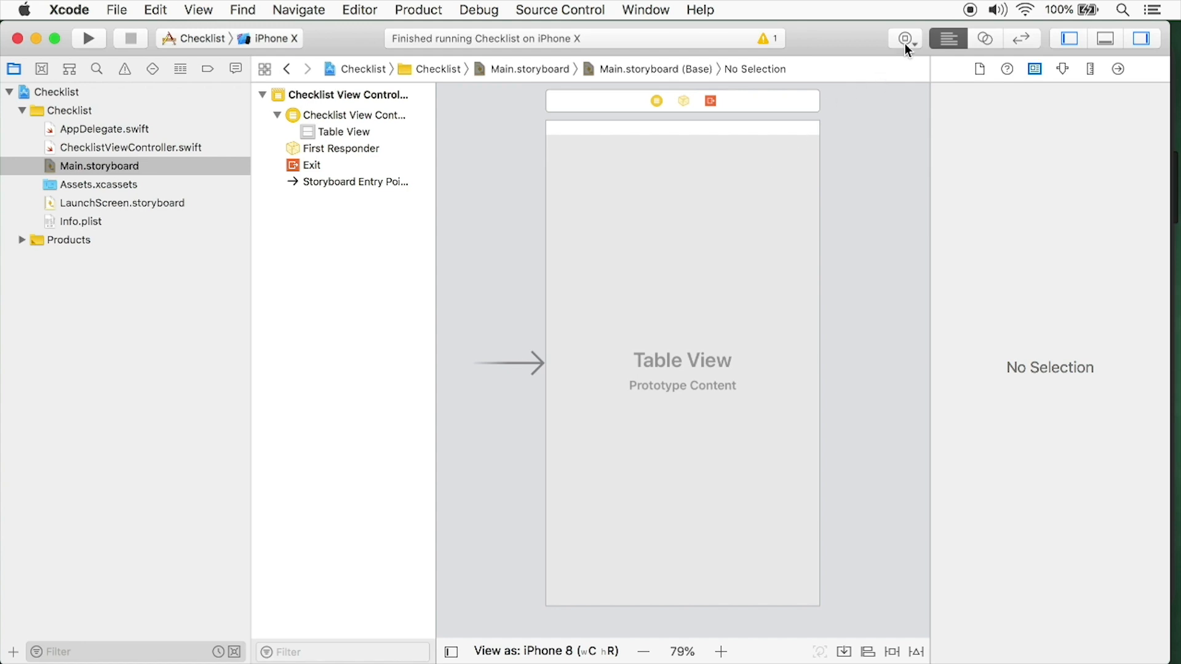
# Search the Object Library for 'cell', then 'table', to find Table View Cell.
pyautogui.write('cell')
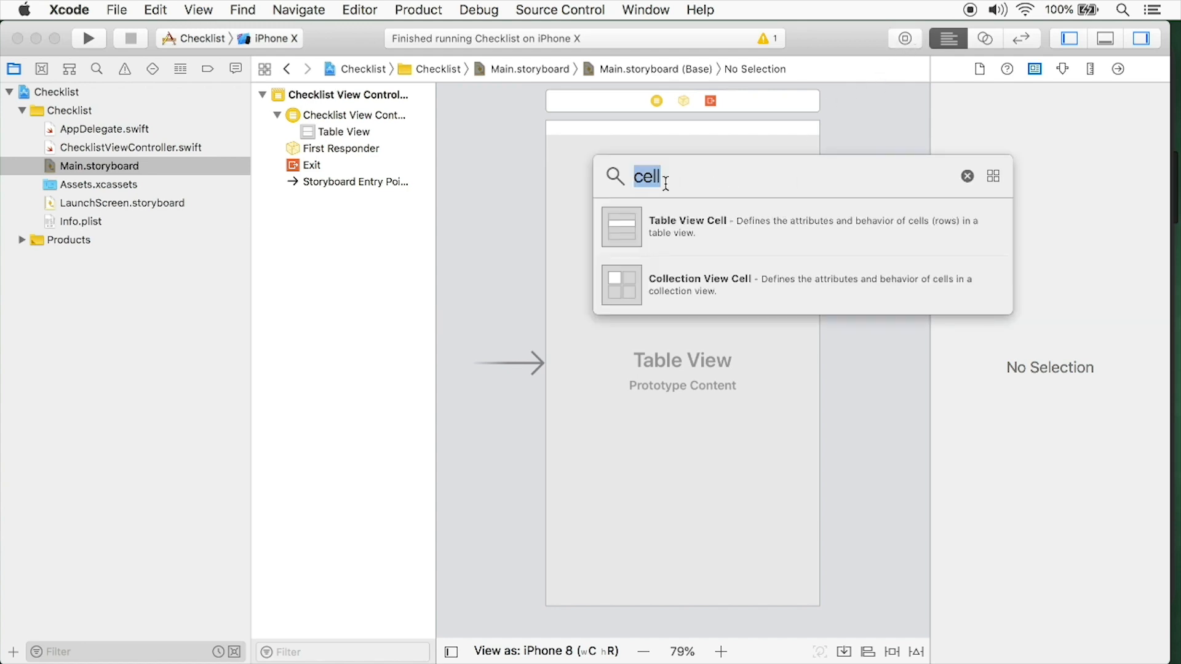
pyautogui.click(967, 177)
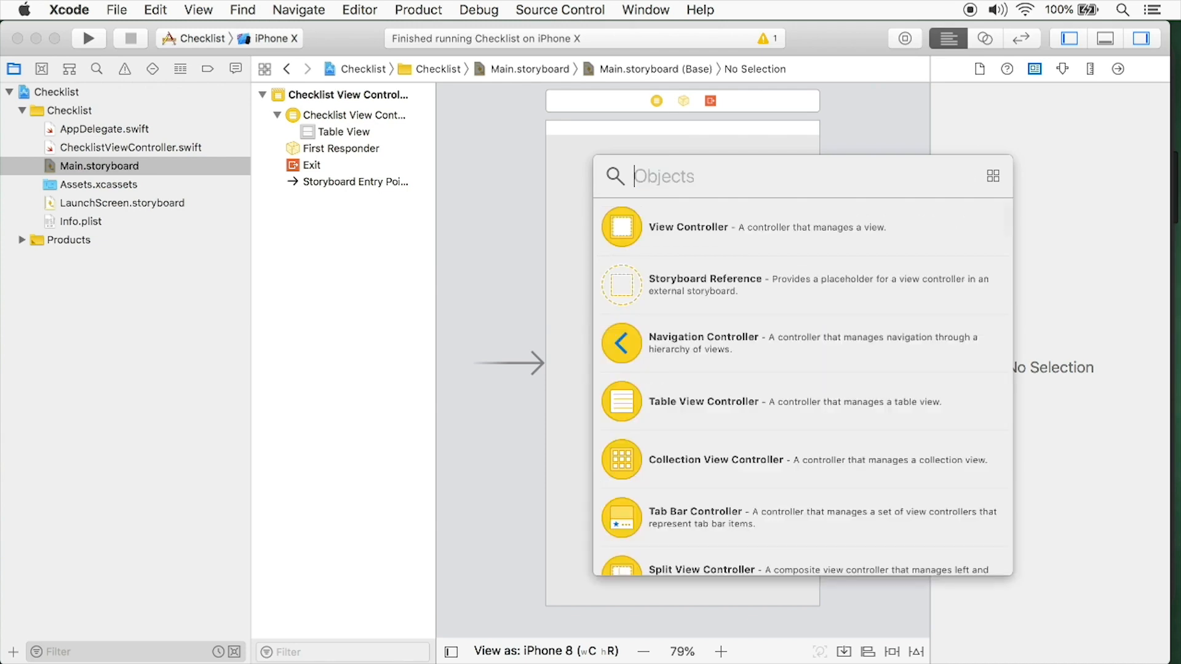
pyautogui.write('table')
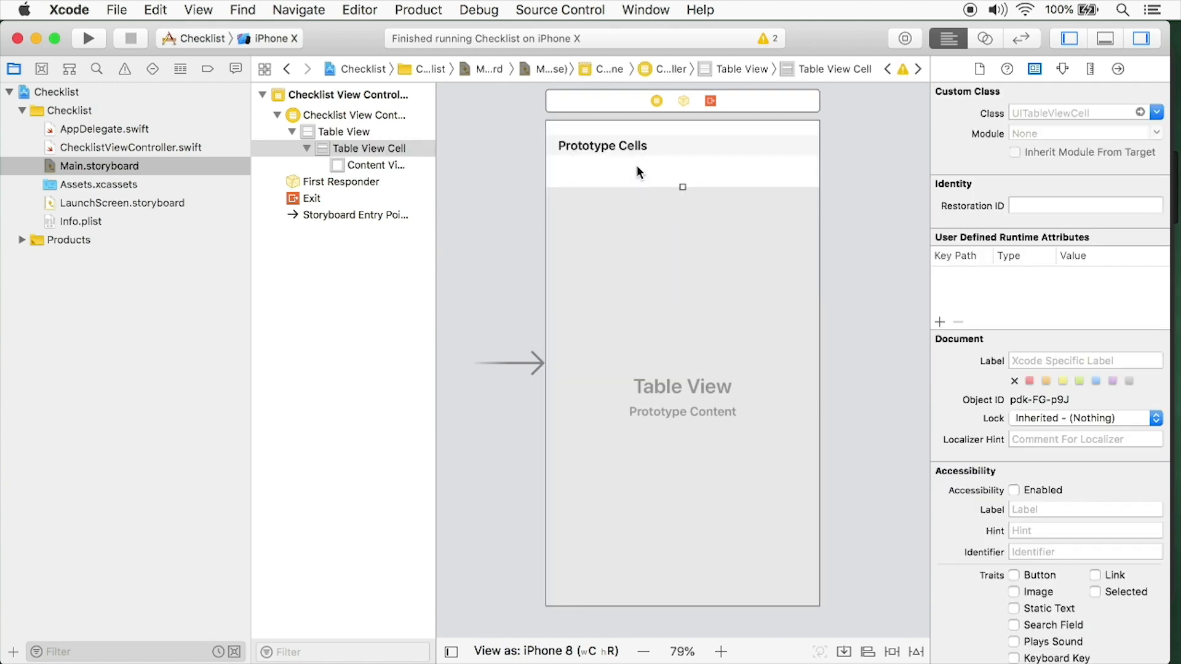
pyautogui.moveTo(618, 205)
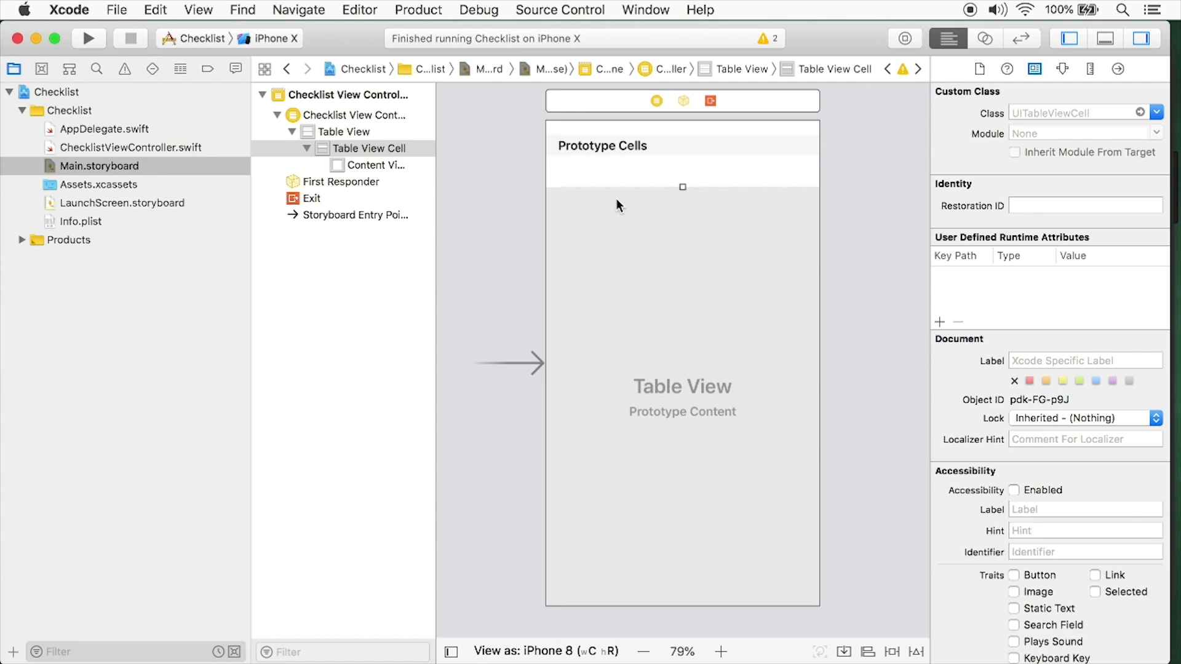
pyautogui.moveTo(400, 158)
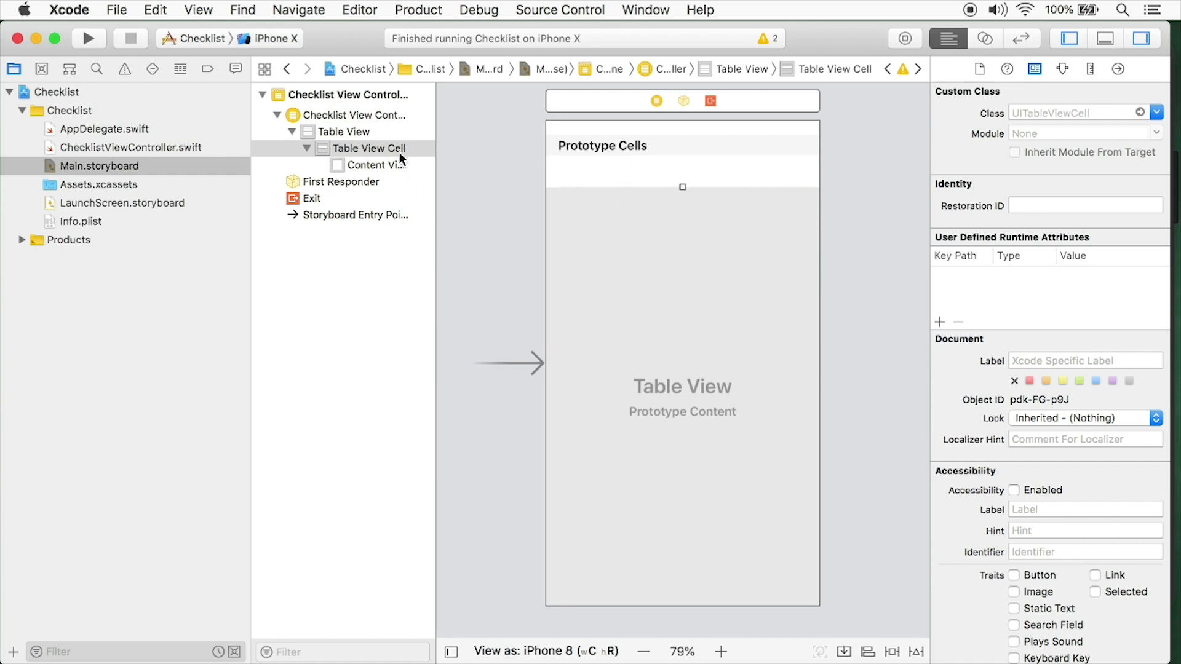
# Select the new prototype cell and enter 'ChecklistItem' in its Identifier field.
pyautogui.click(368, 149)
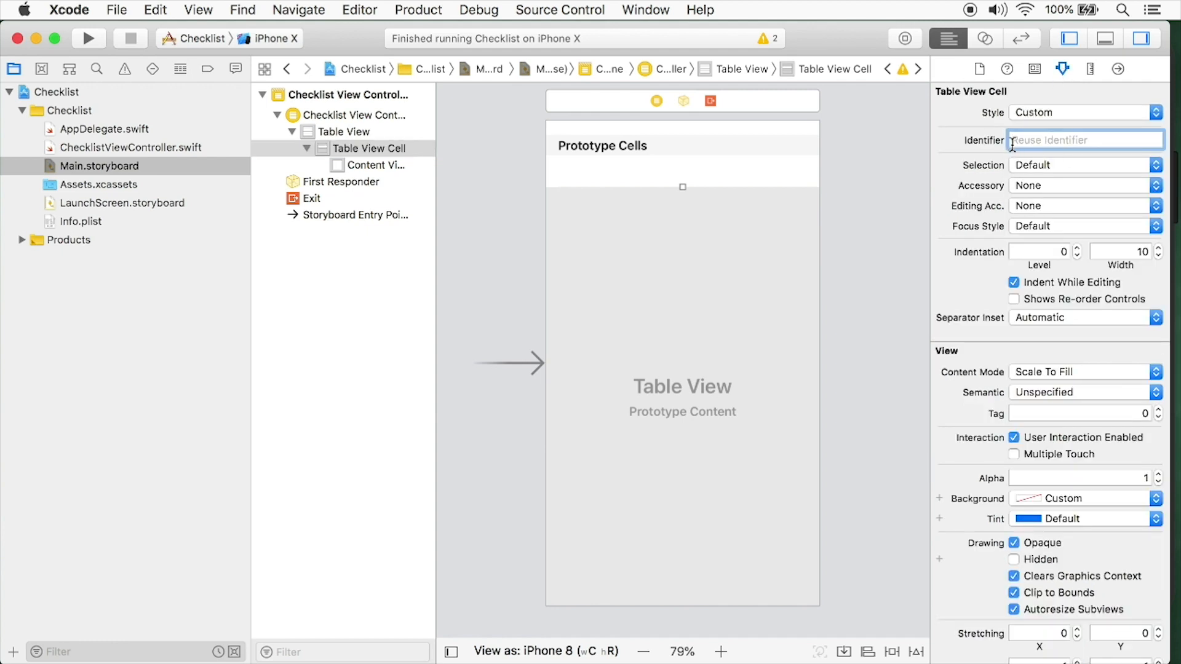
pyautogui.write('ChecklistItem')
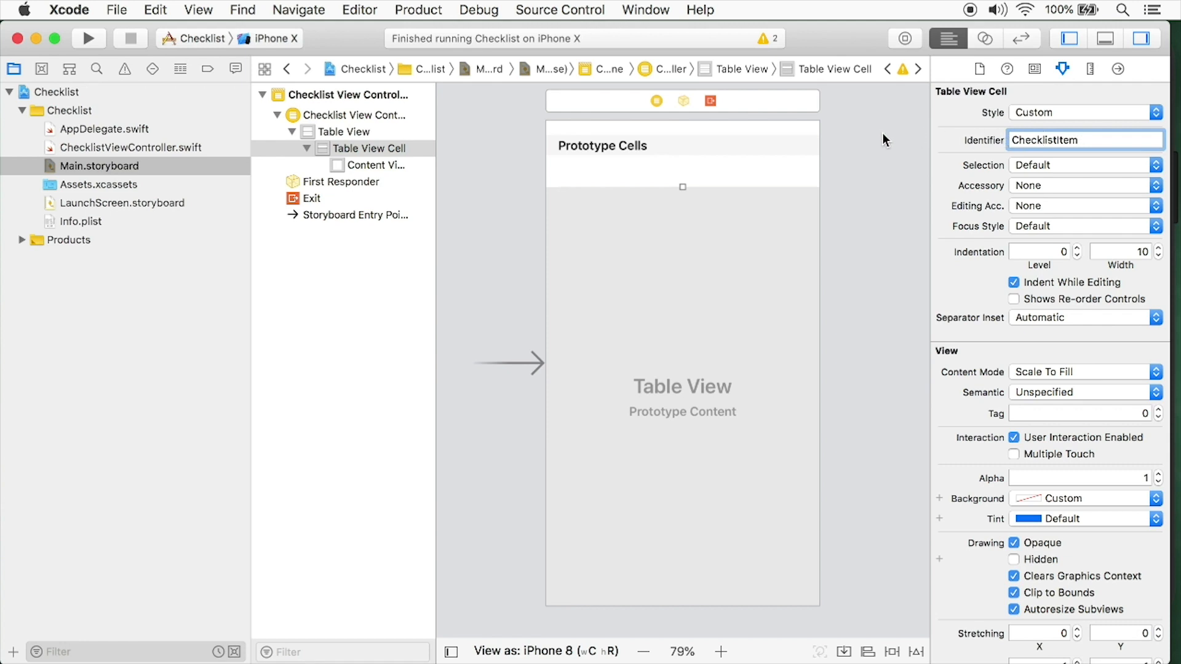
pyautogui.moveTo(844, 186)
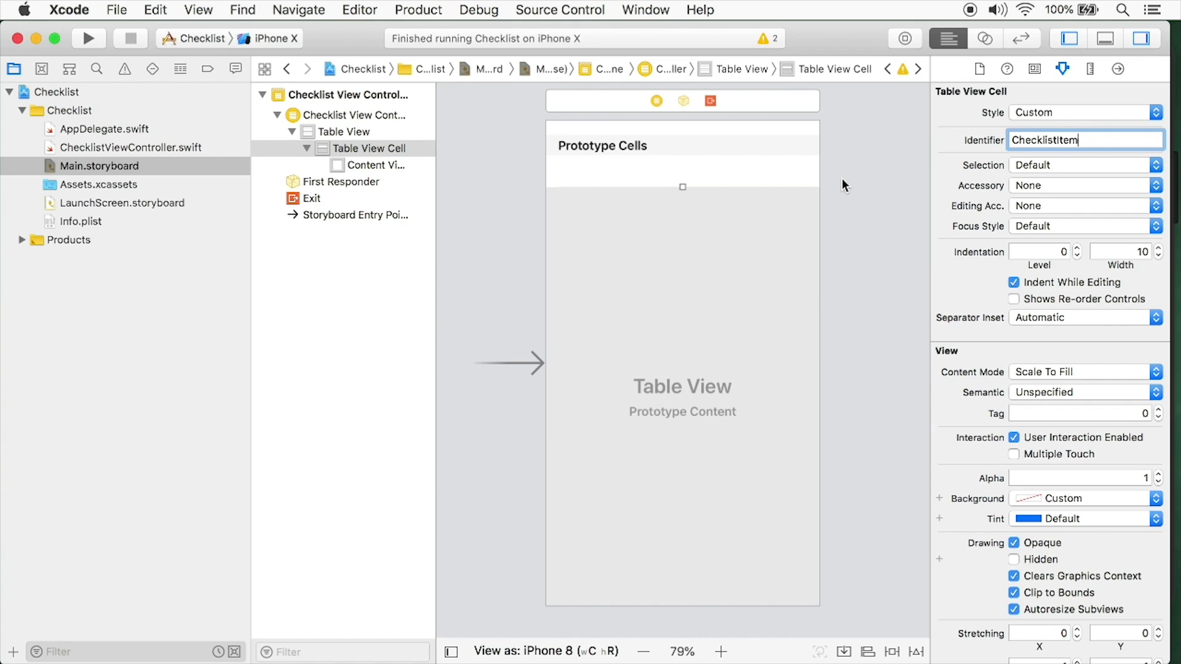
pyautogui.moveTo(1060, 77)
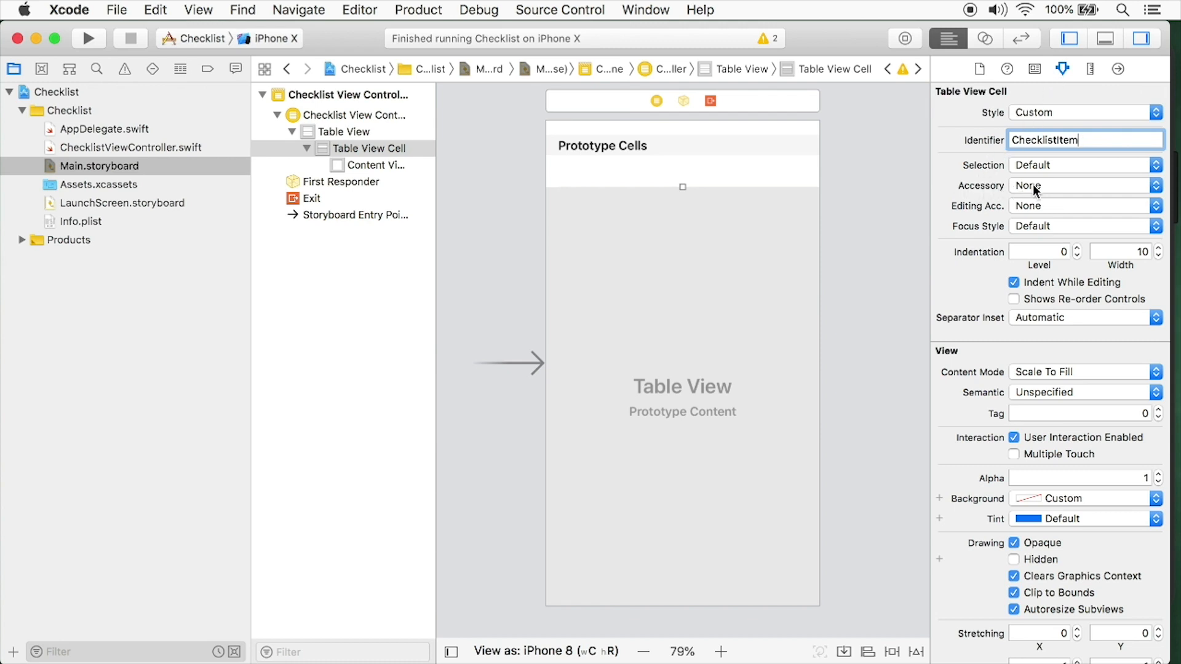
# Choose Checkmark in the ChecklistItem cell's Accessory pop-up.
pyautogui.click(1083, 185)
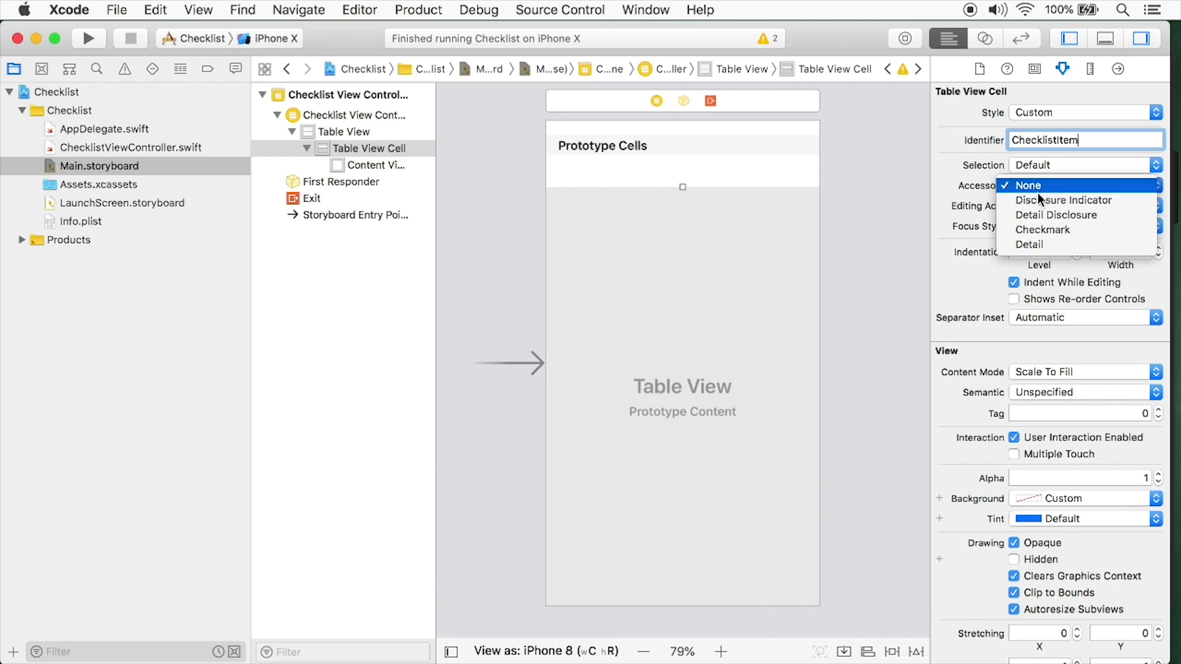
pyautogui.moveTo(1031, 245)
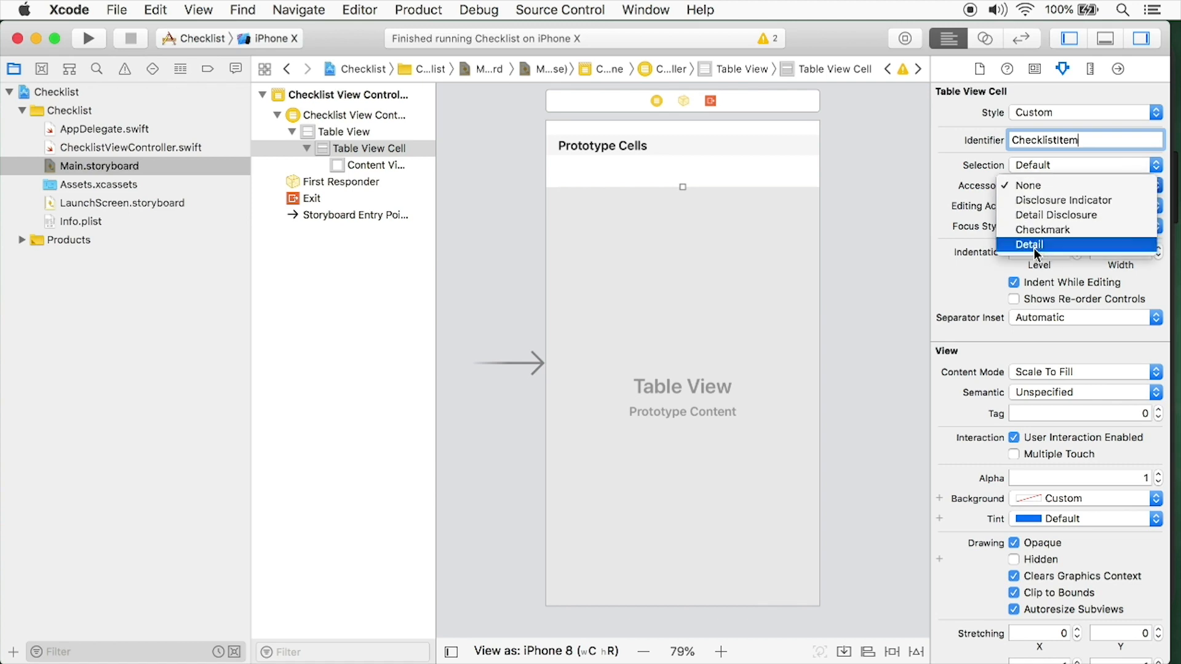
pyautogui.moveTo(1046, 229)
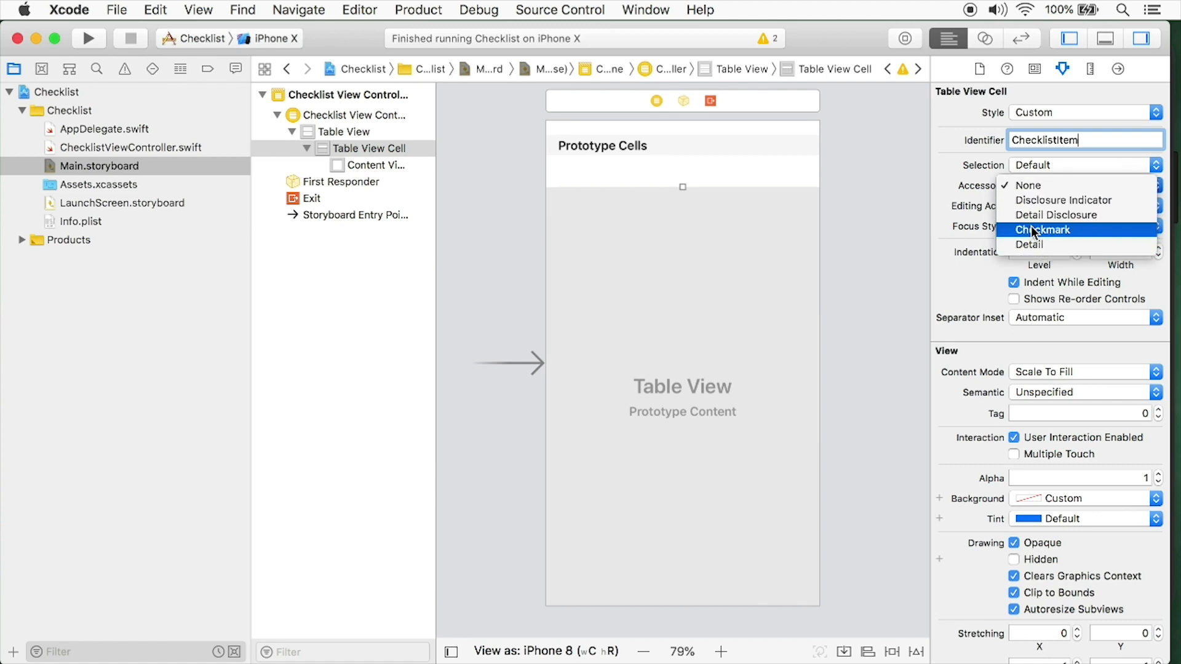
pyautogui.click(1043, 229)
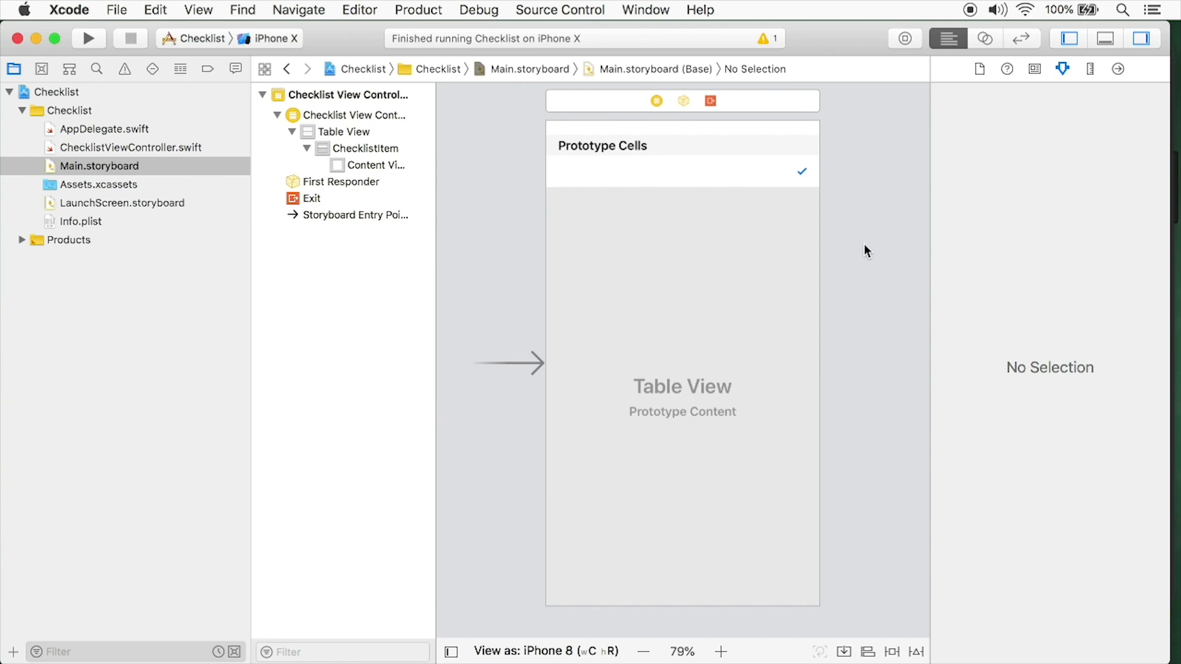
# Build the Checklist project and confirm Build Succeeded with no warnings.
pyautogui.click(88, 38)
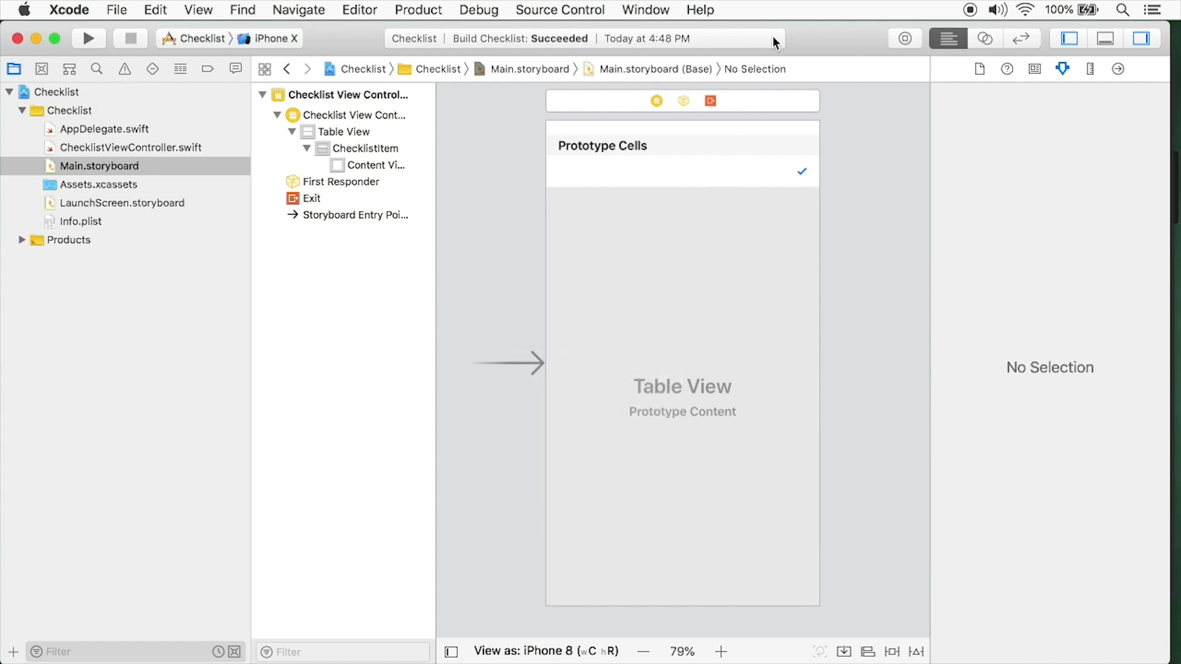
pyautogui.moveTo(618, 121)
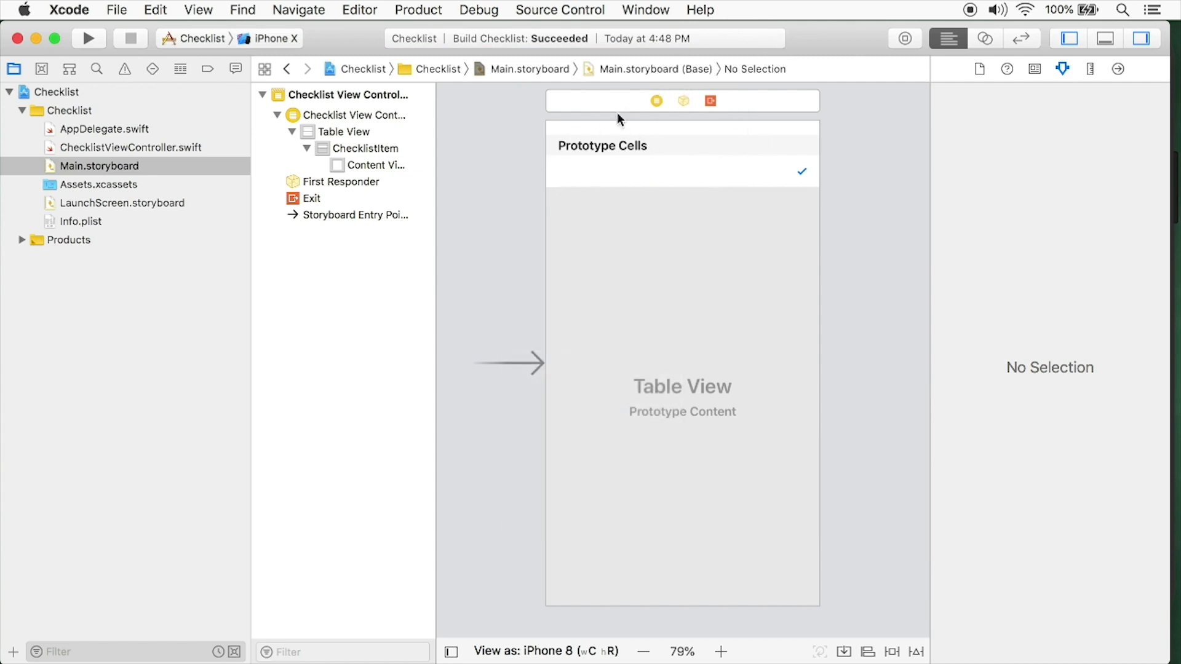
pyautogui.moveTo(629, 177)
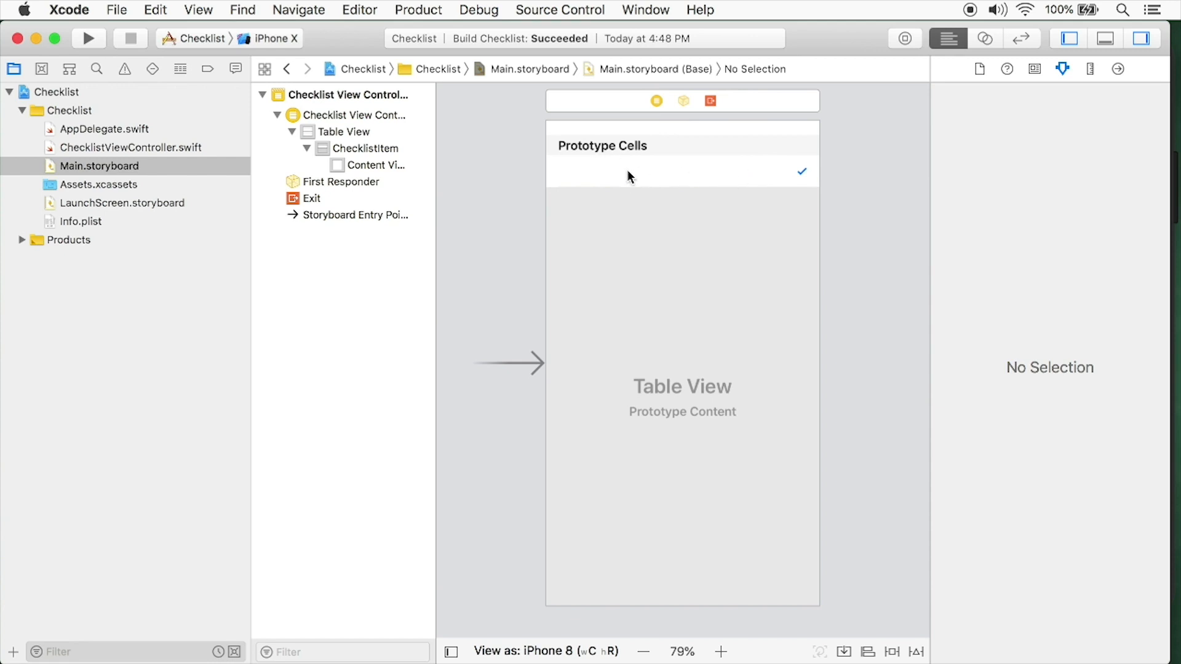
pyautogui.moveTo(564, 159)
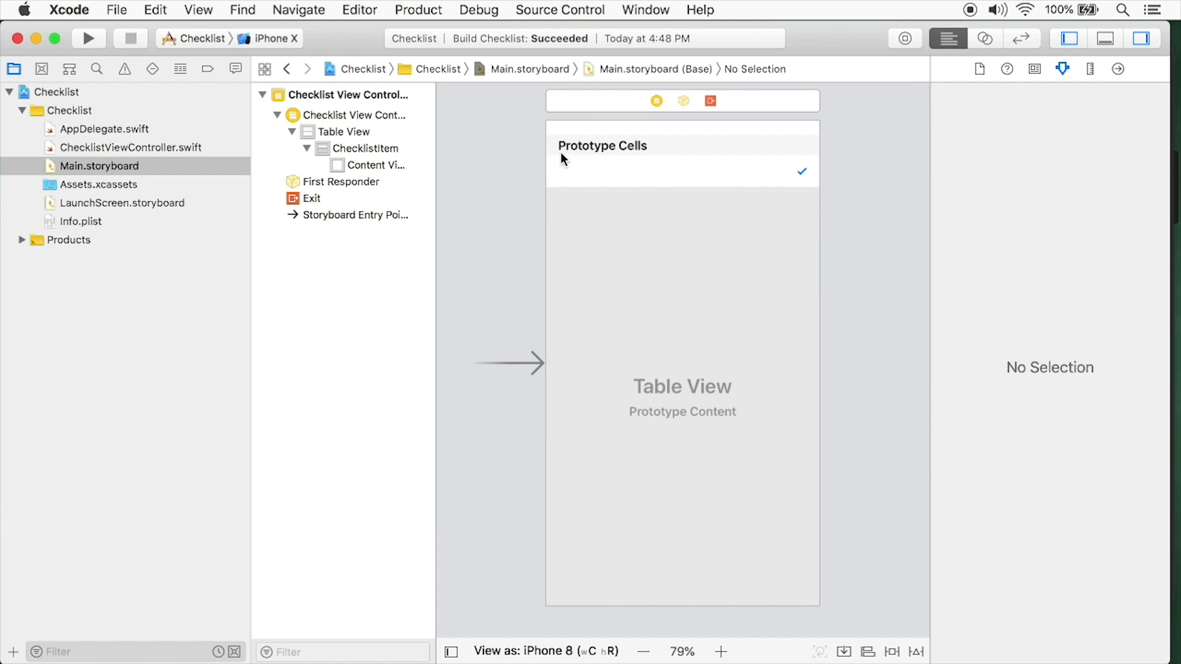
pyautogui.moveTo(221, 153)
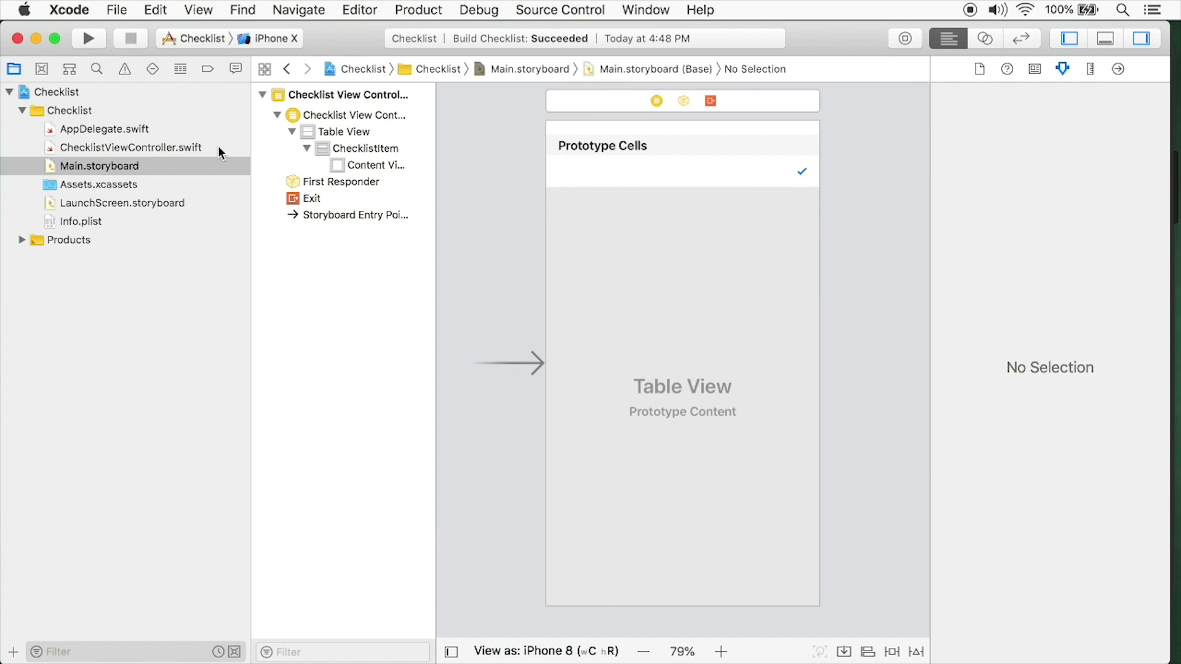
# In ChecklistViewController.swift, type 'tableviewnumber' below viewDidLoad to insert numberOfRowsInSection.
pyautogui.click(130, 147)
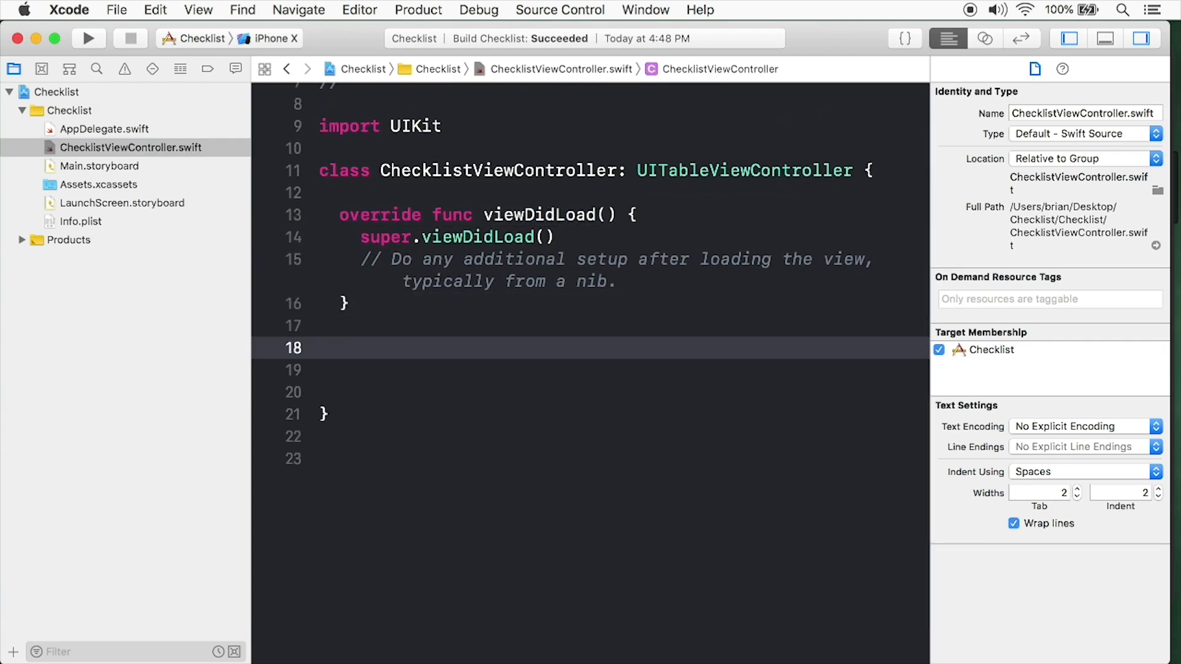
pyautogui.click(340, 347)
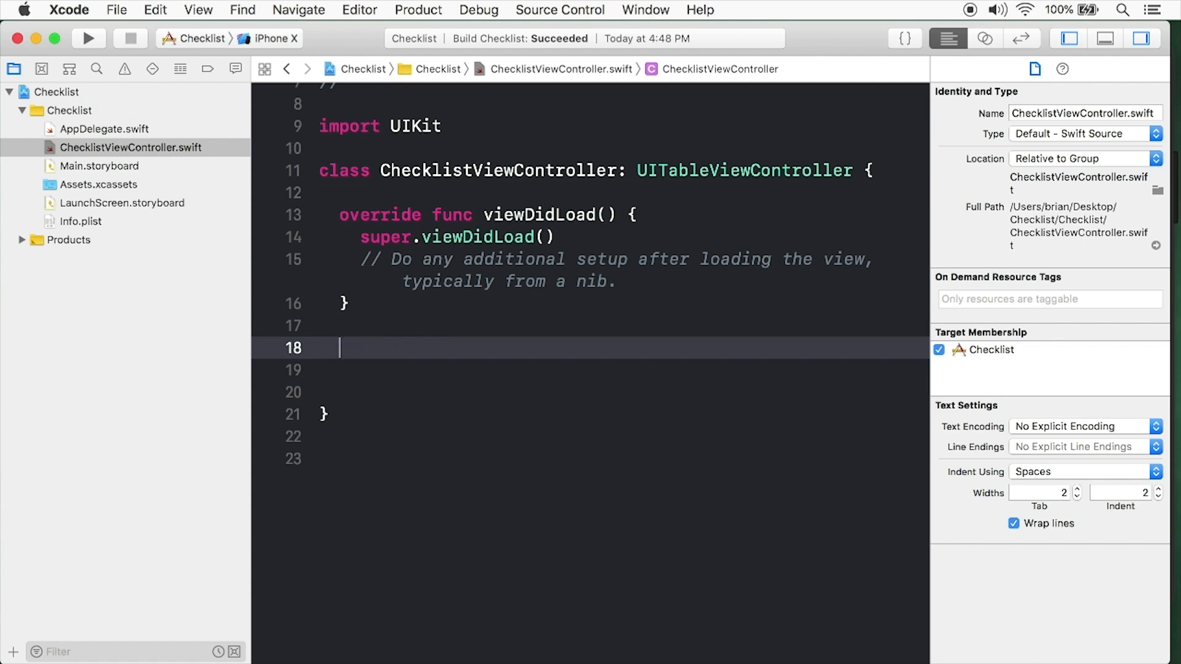
pyautogui.write('table')
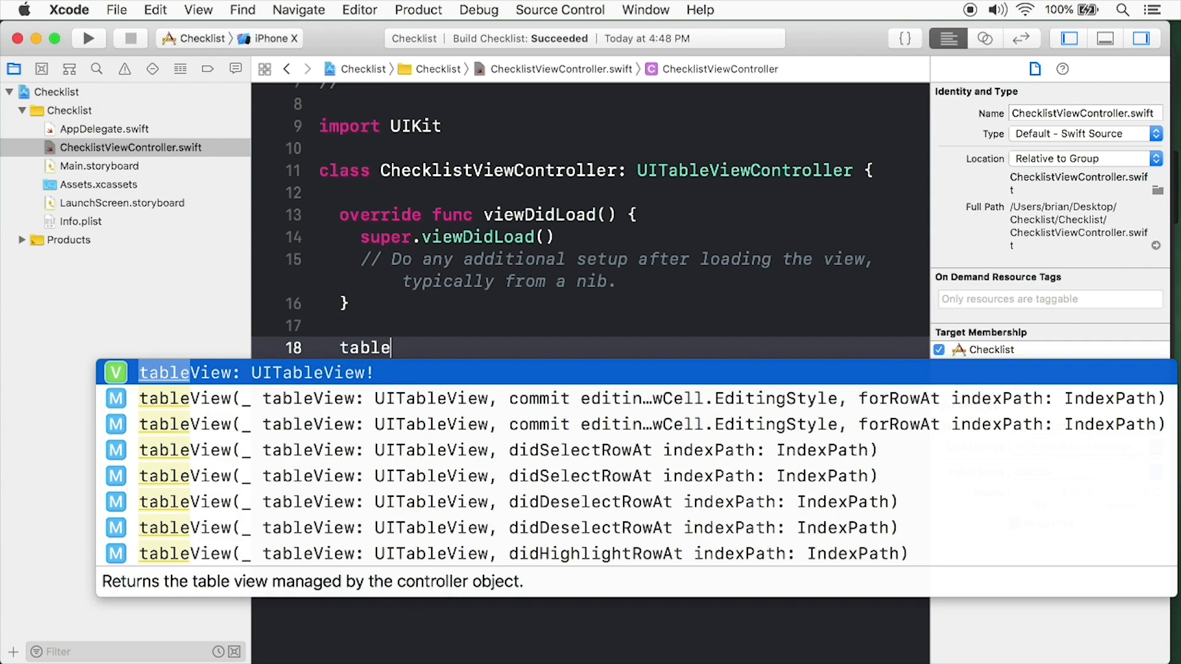
pyautogui.write('view')
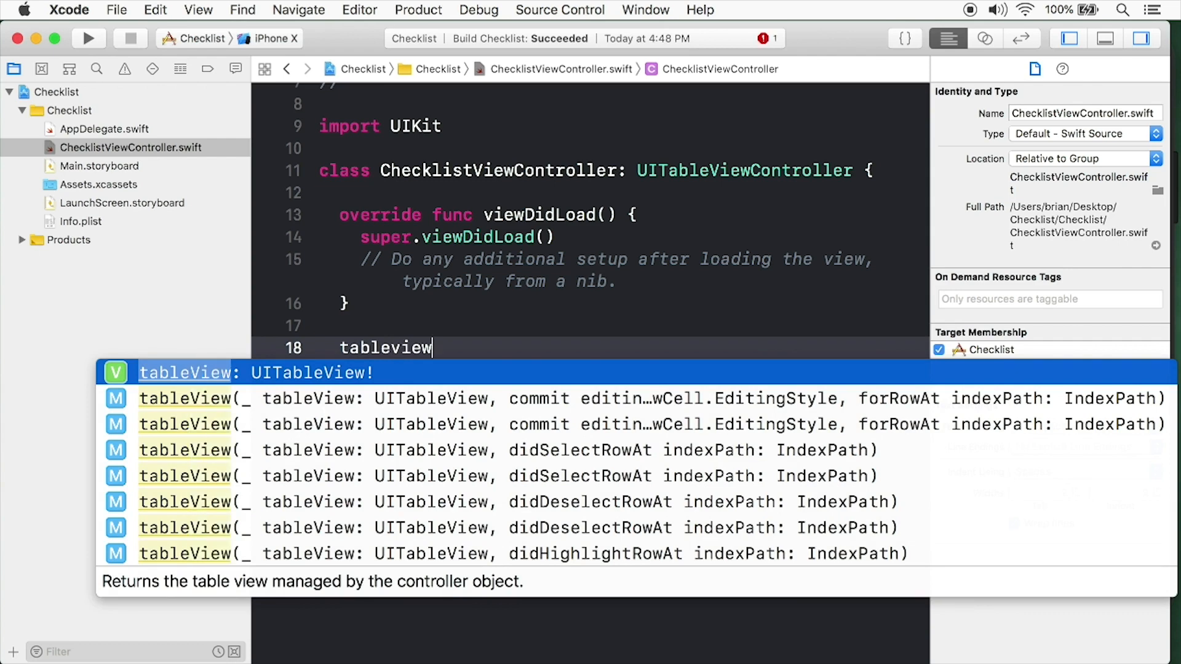
pyautogui.write('number')
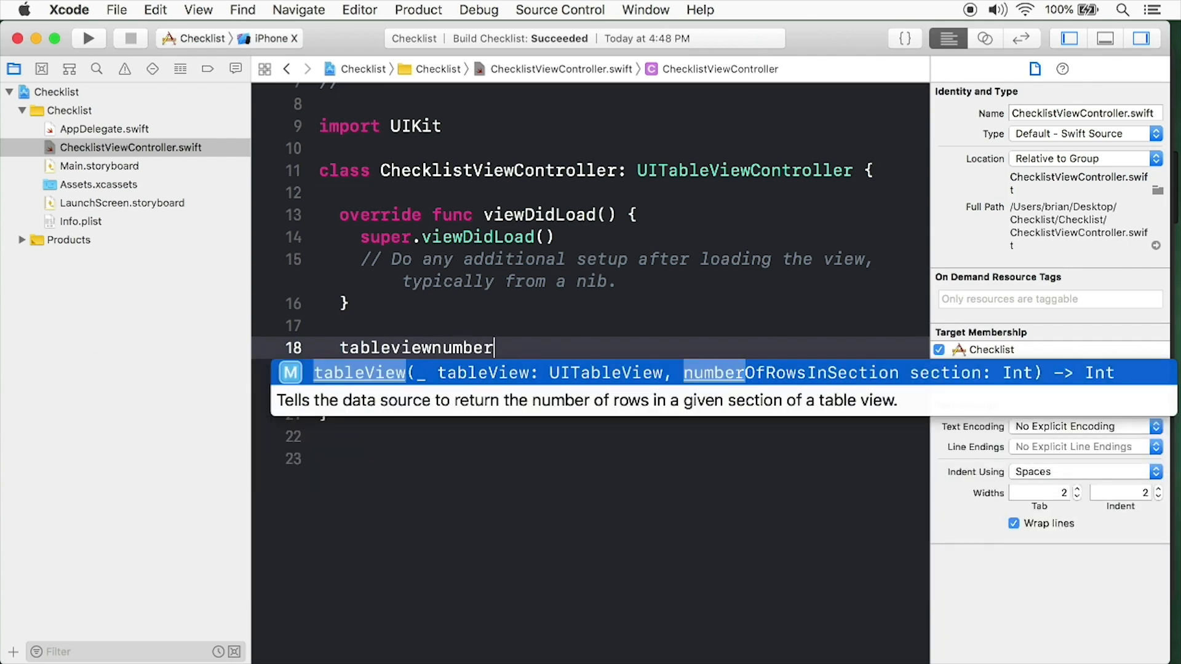
pyautogui.moveTo(777, 430)
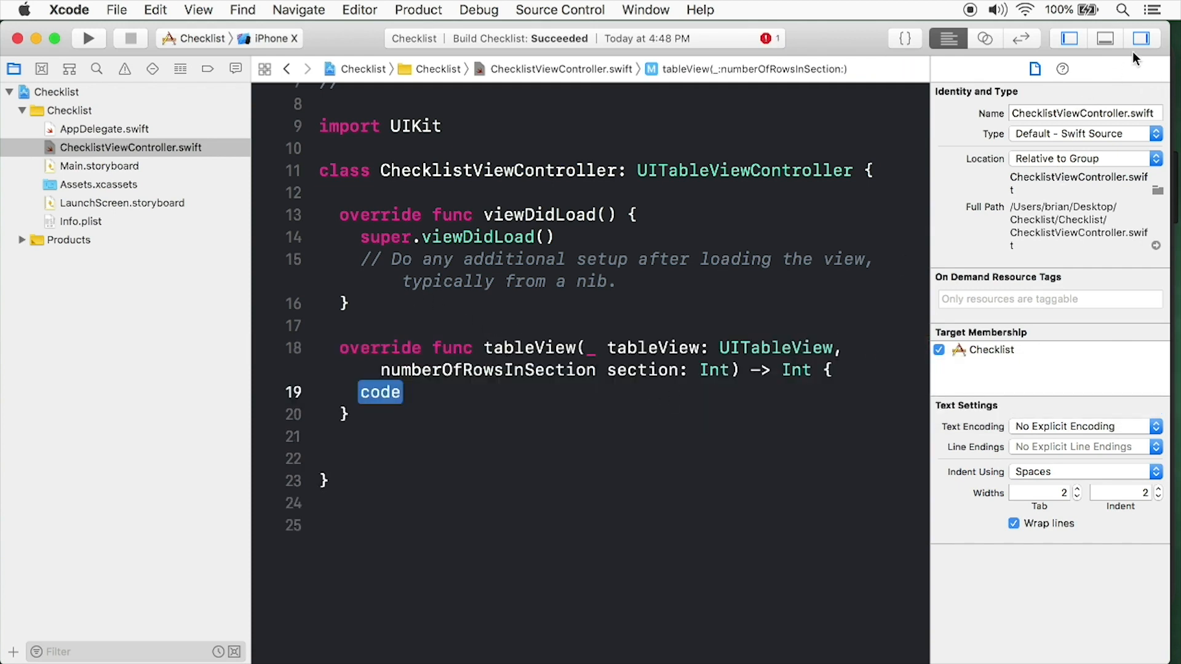
# Hide the side panels, make numberOfRowsInSection return 1, and add blank lines below.
pyautogui.click(1141, 38)
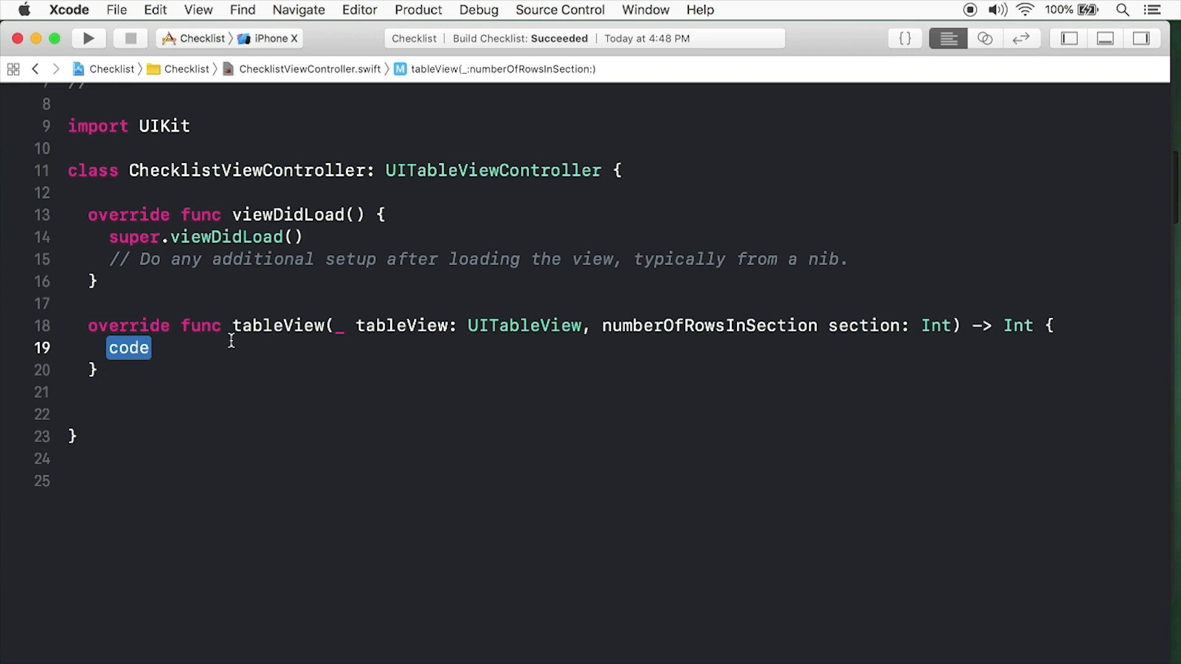
pyautogui.write('return 1')
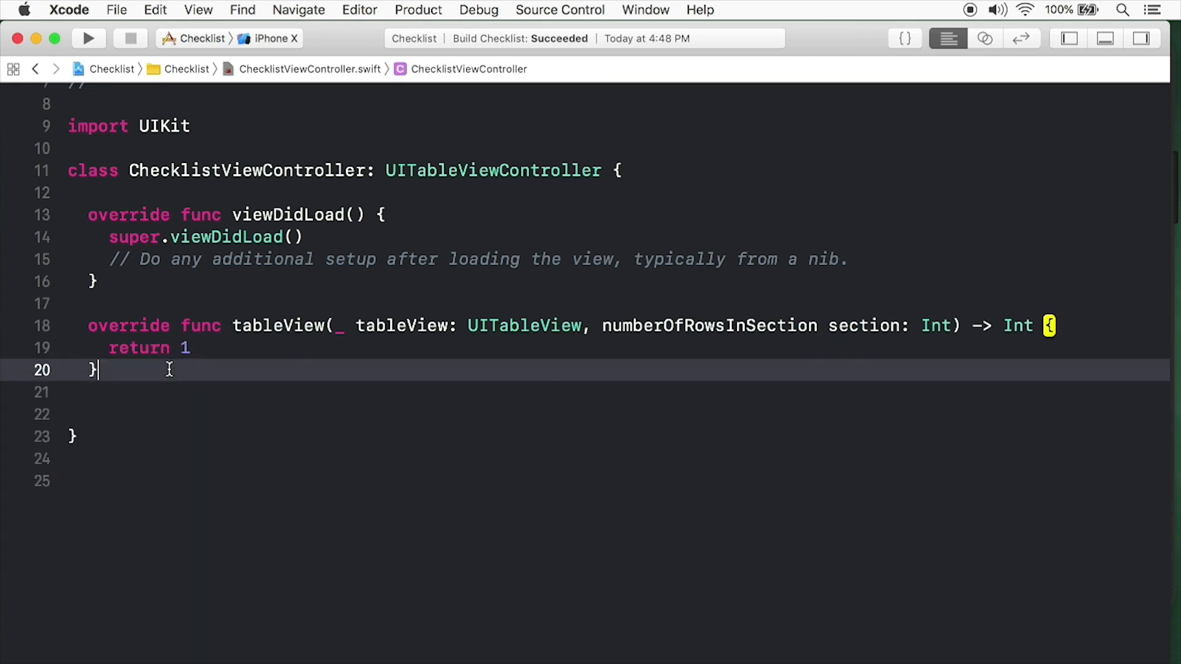
pyautogui.press('enter')
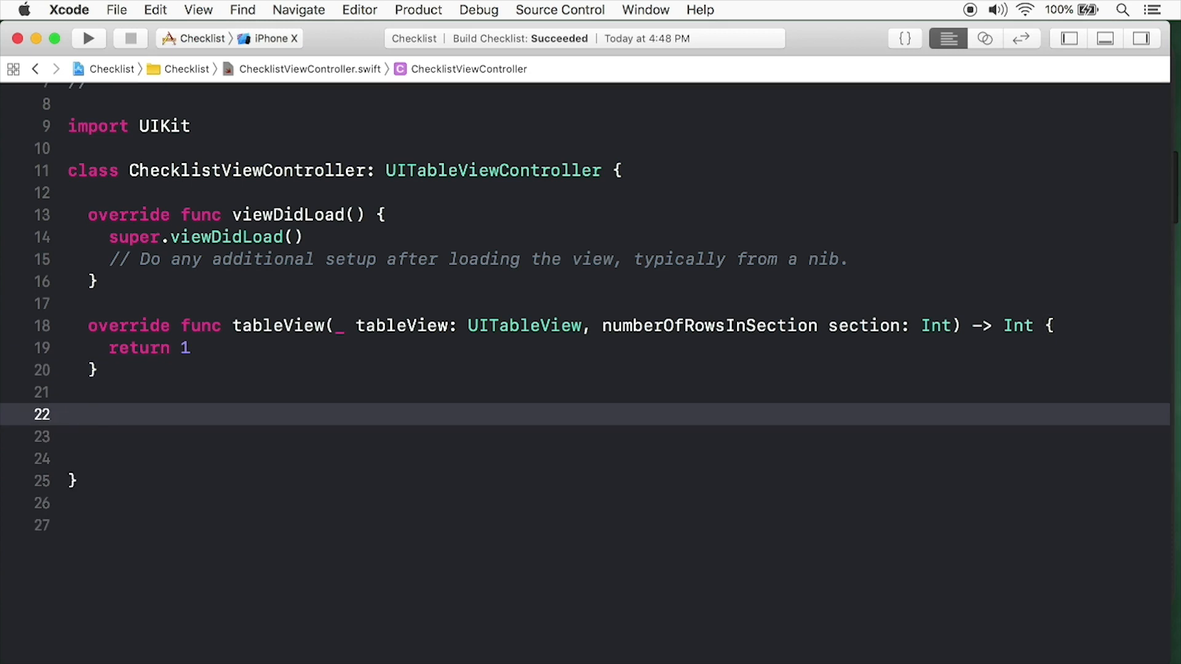
# Type 'tableviewcellforrow' on the blank line to insert the cellForRowAt stub.
pyautogui.click(88, 414)
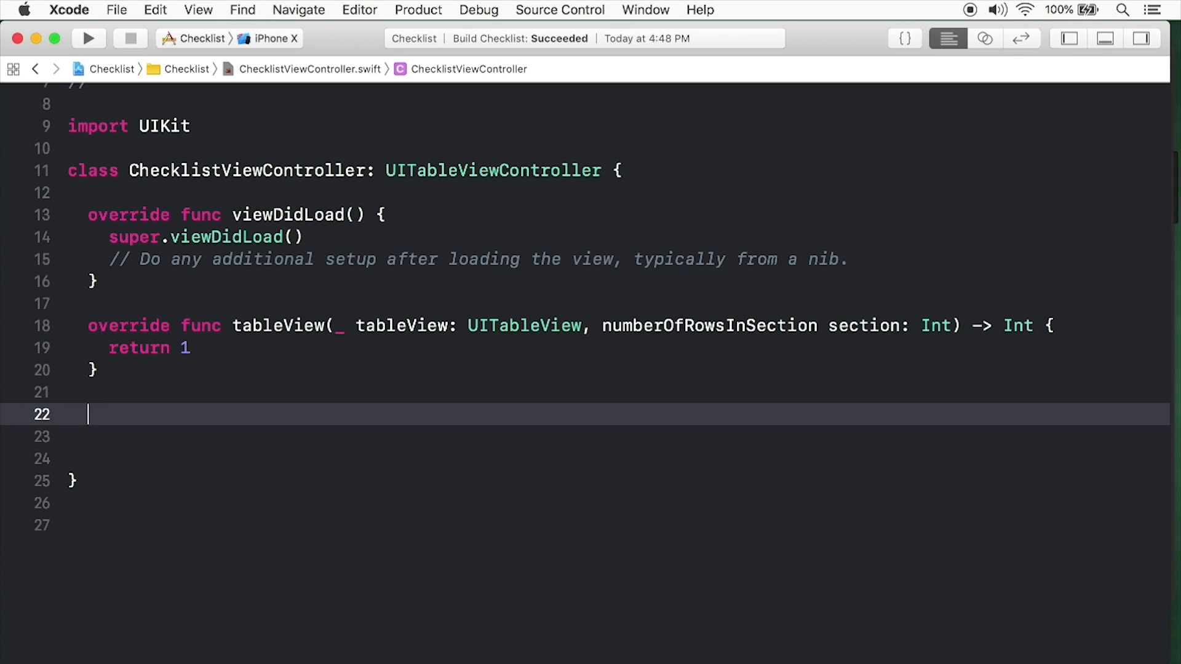
pyautogui.write('tableview')
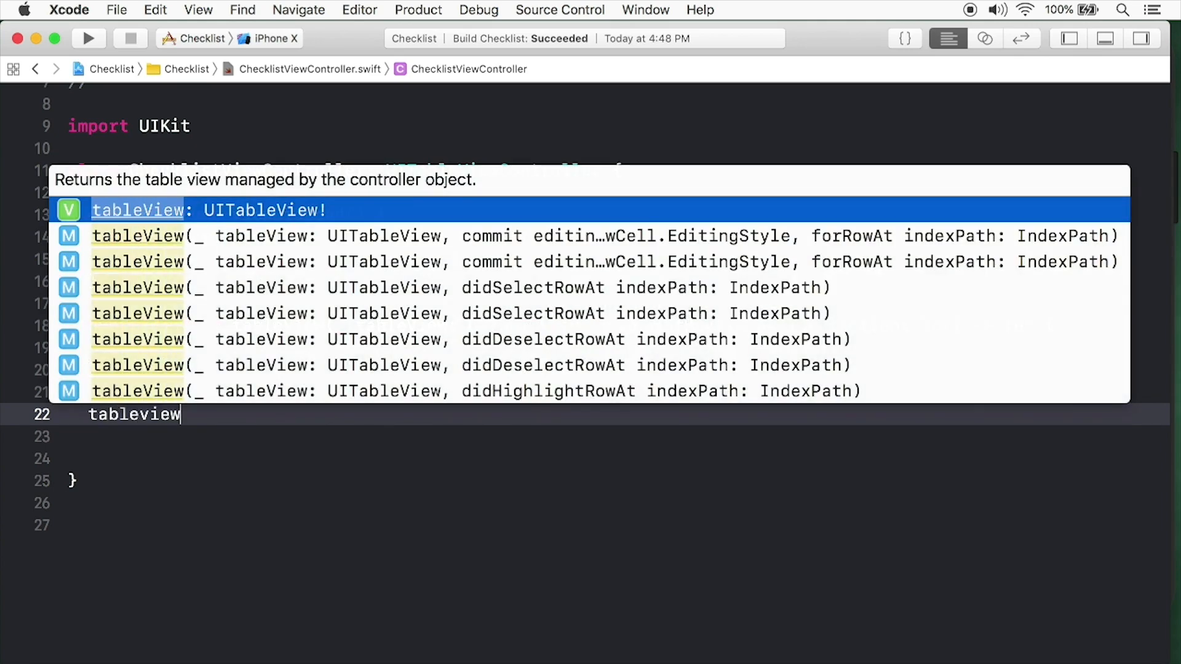
pyautogui.write('cell')
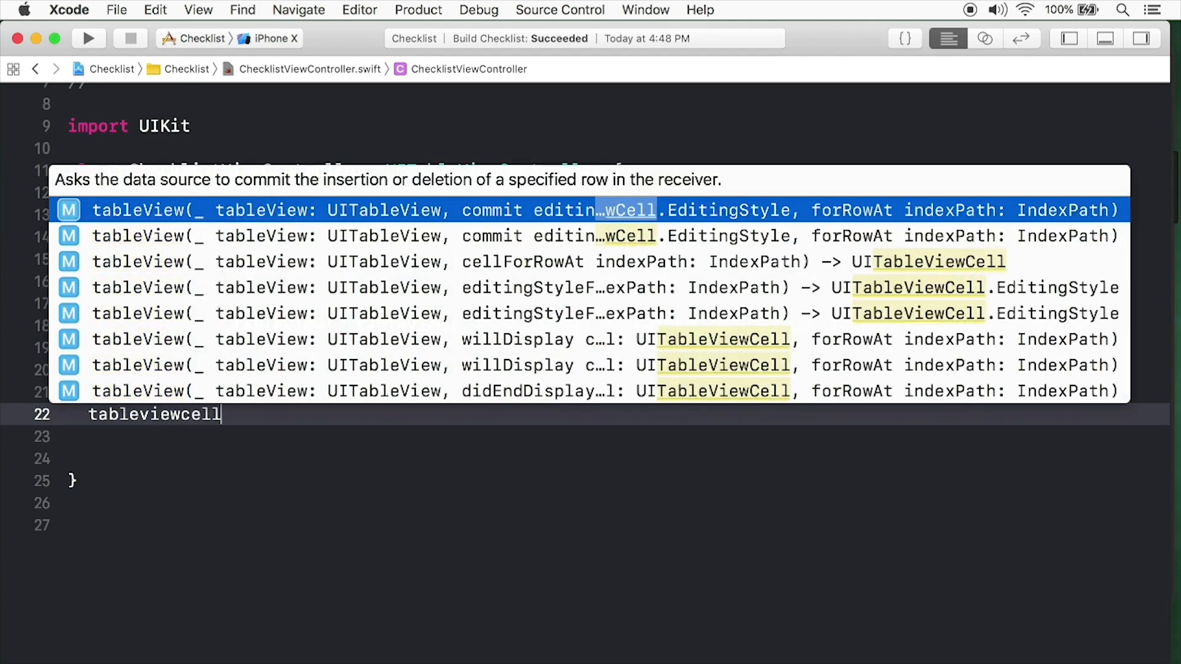
pyautogui.write('forrow')
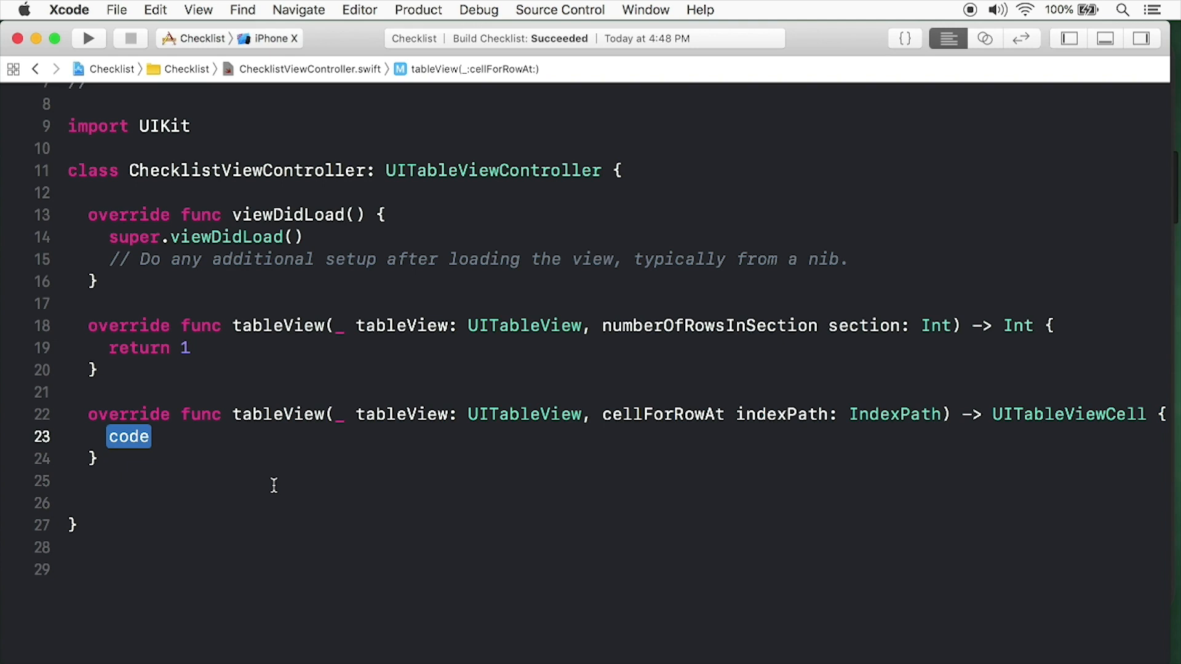
pyautogui.moveTo(272, 440)
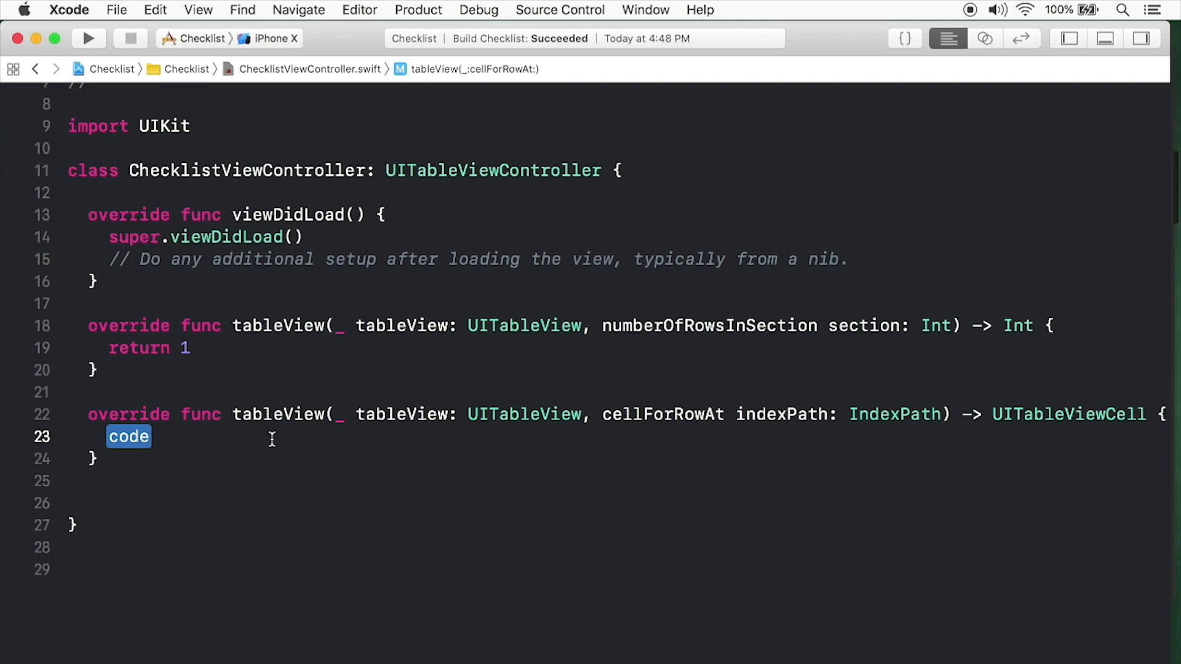
# Write let cell = tableView.dequeueReusableCell(withIdentifier: "ChecklistItem"), then show the navigator.
pyautogui.write('let cell')
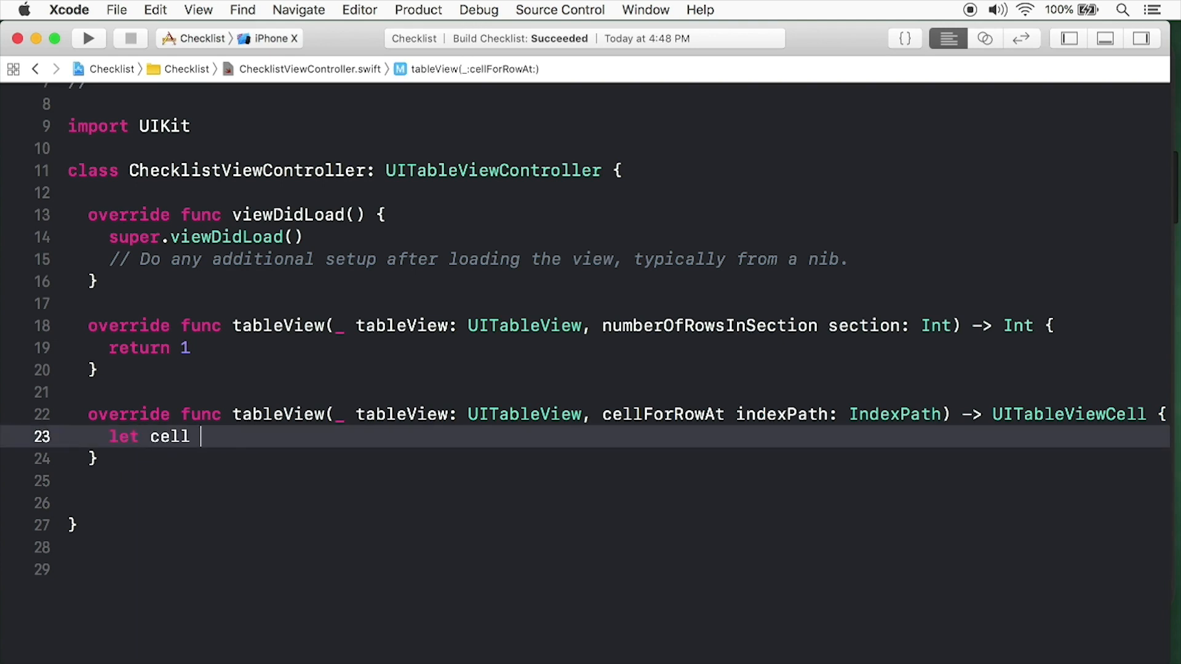
pyautogui.write('= tab')
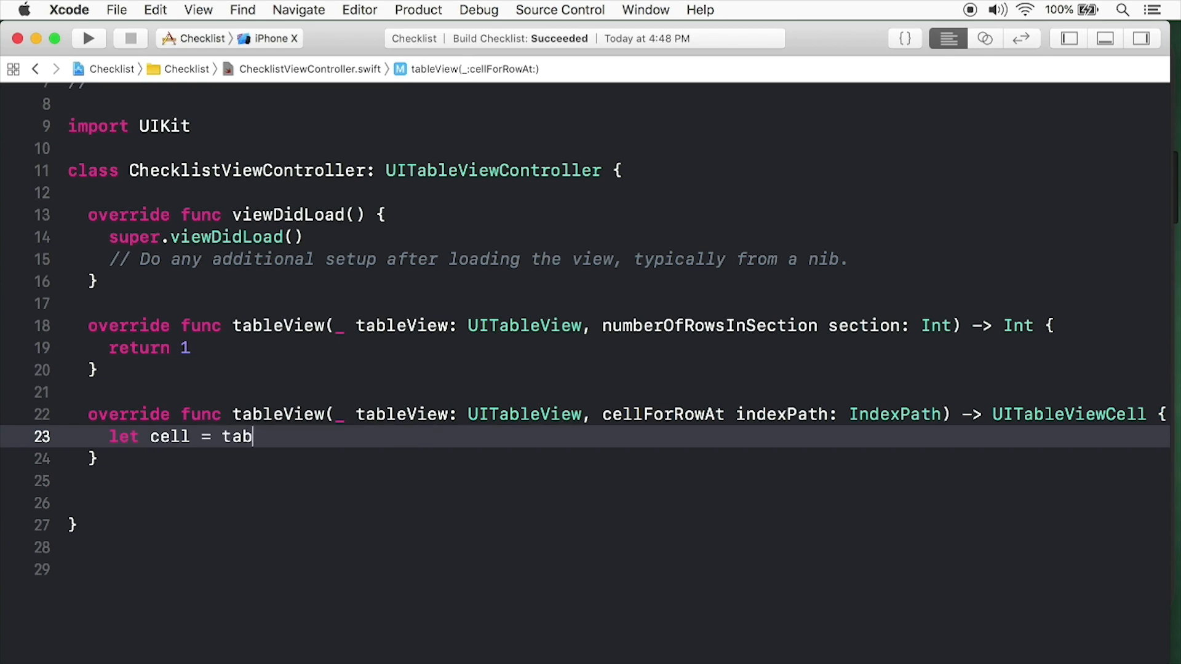
pyautogui.write('leView.')
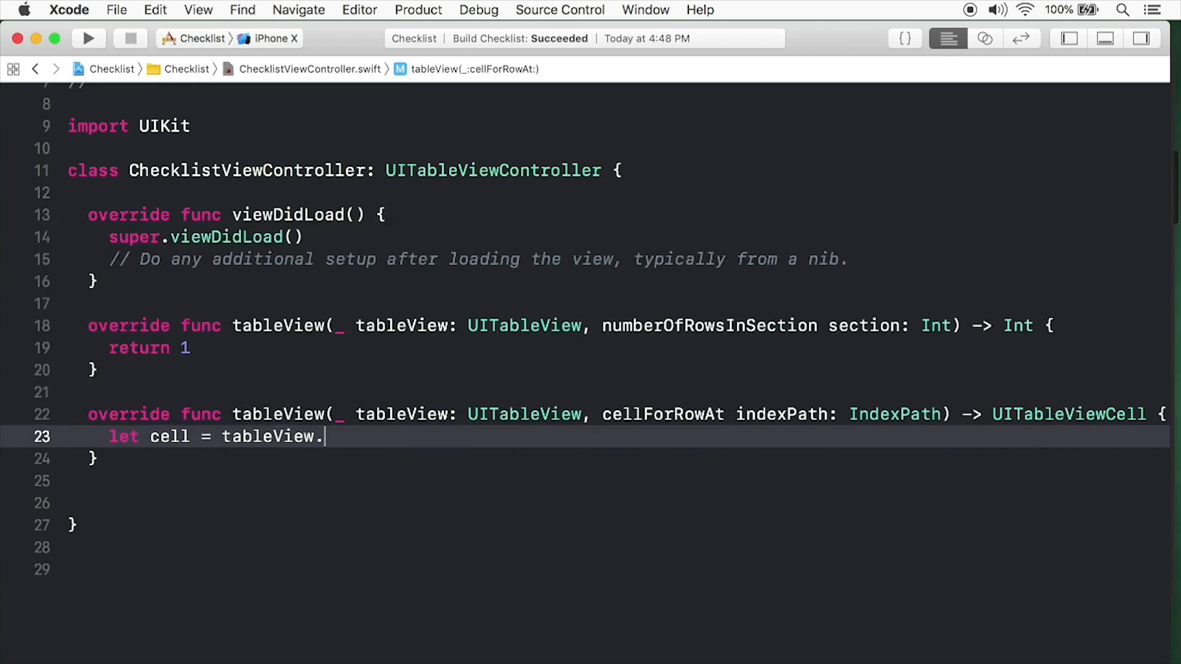
pyautogui.write('.')
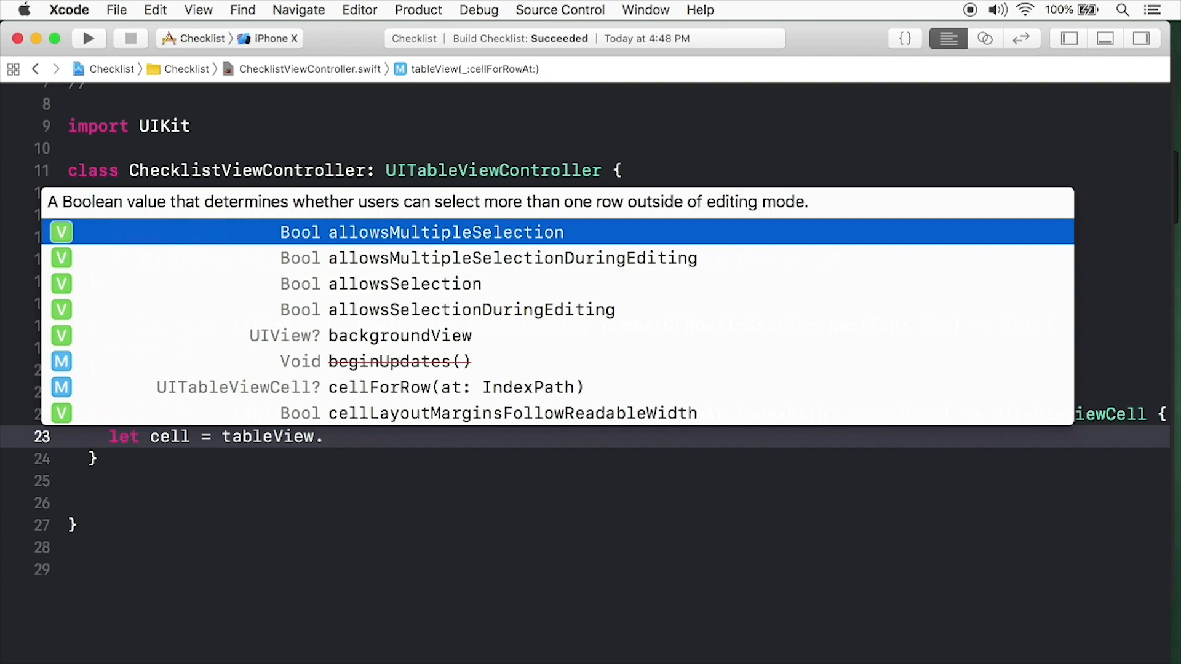
pyautogui.write('de')
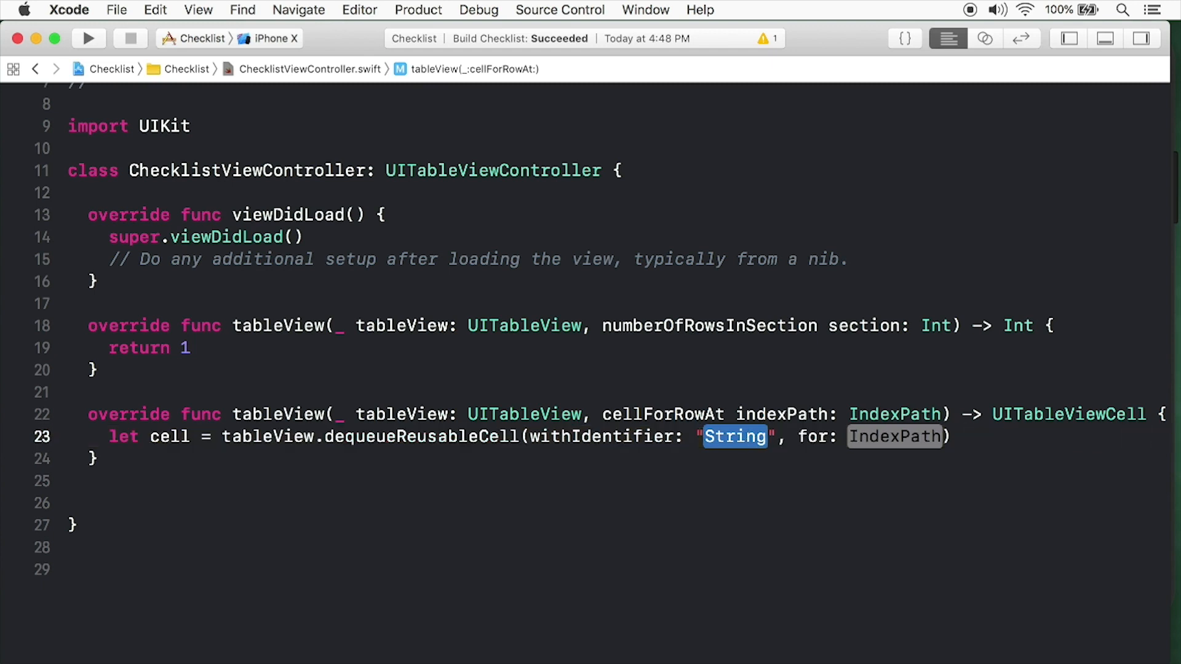
pyautogui.write('ChecklistI')
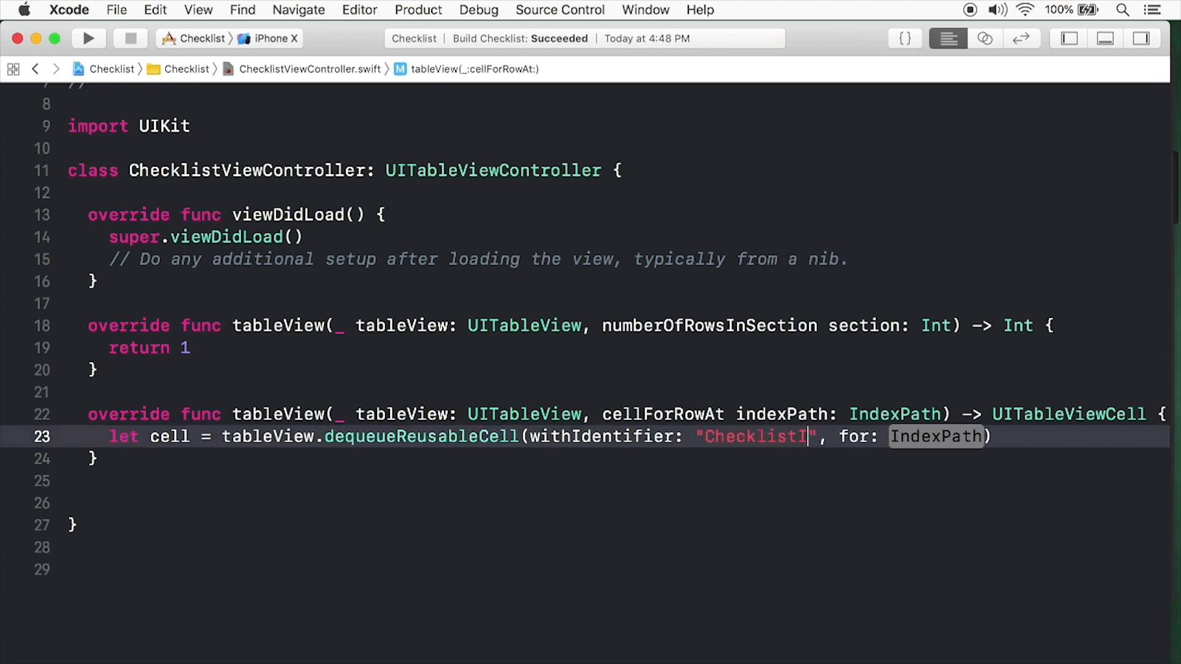
pyautogui.write('tem')
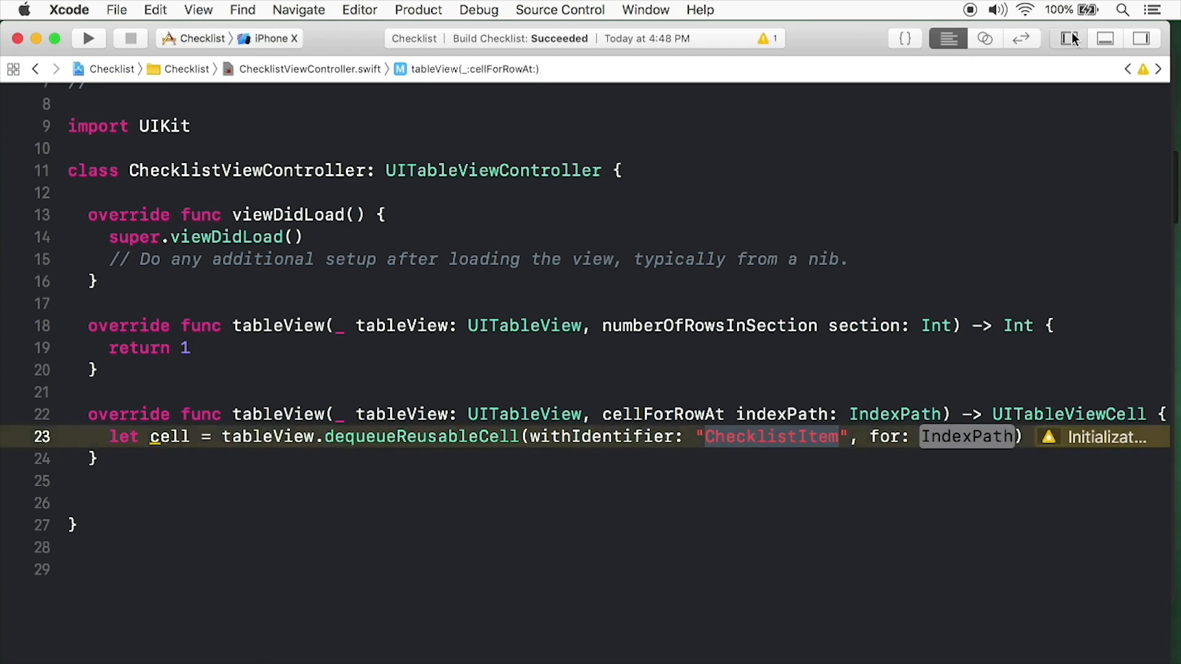
pyautogui.click(1069, 38)
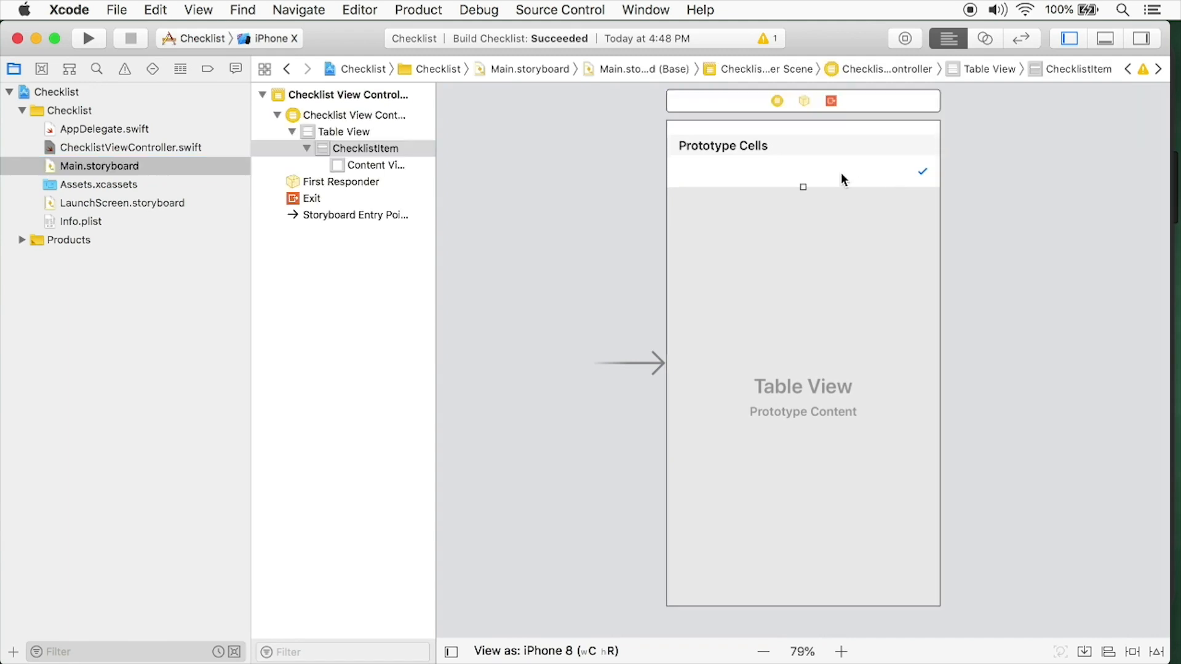
# Confirm the storyboard cell's identifier is ChecklistItem, then return to ChecklistViewController.swift.
pyautogui.click(368, 149)
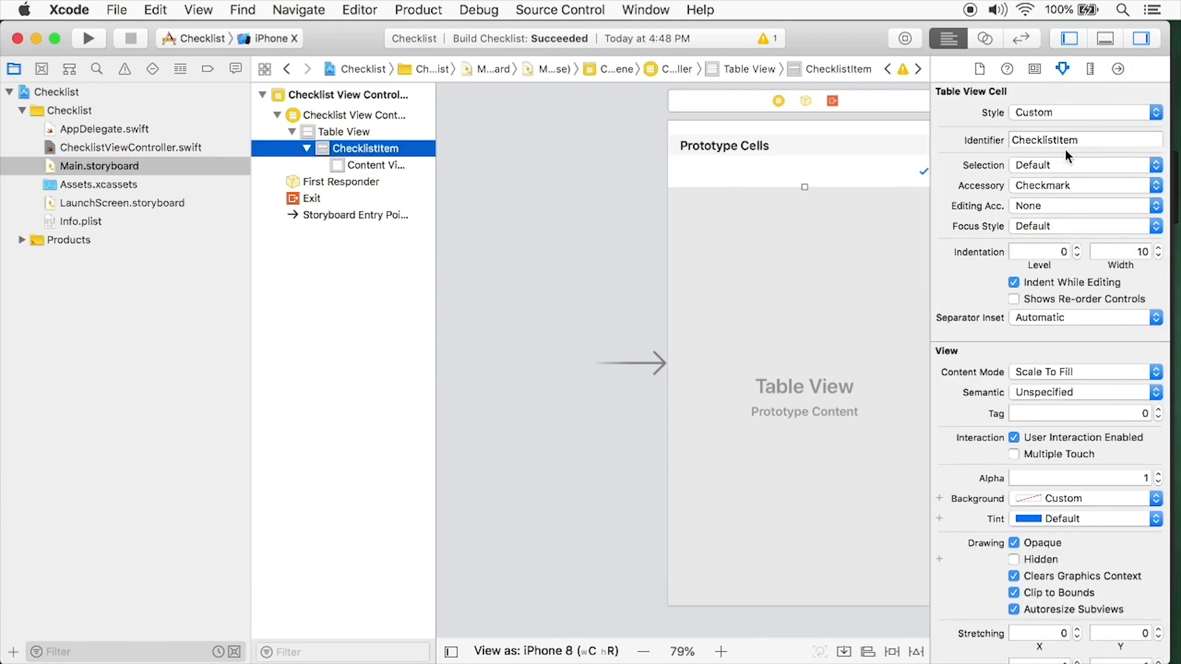
pyautogui.click(1084, 141)
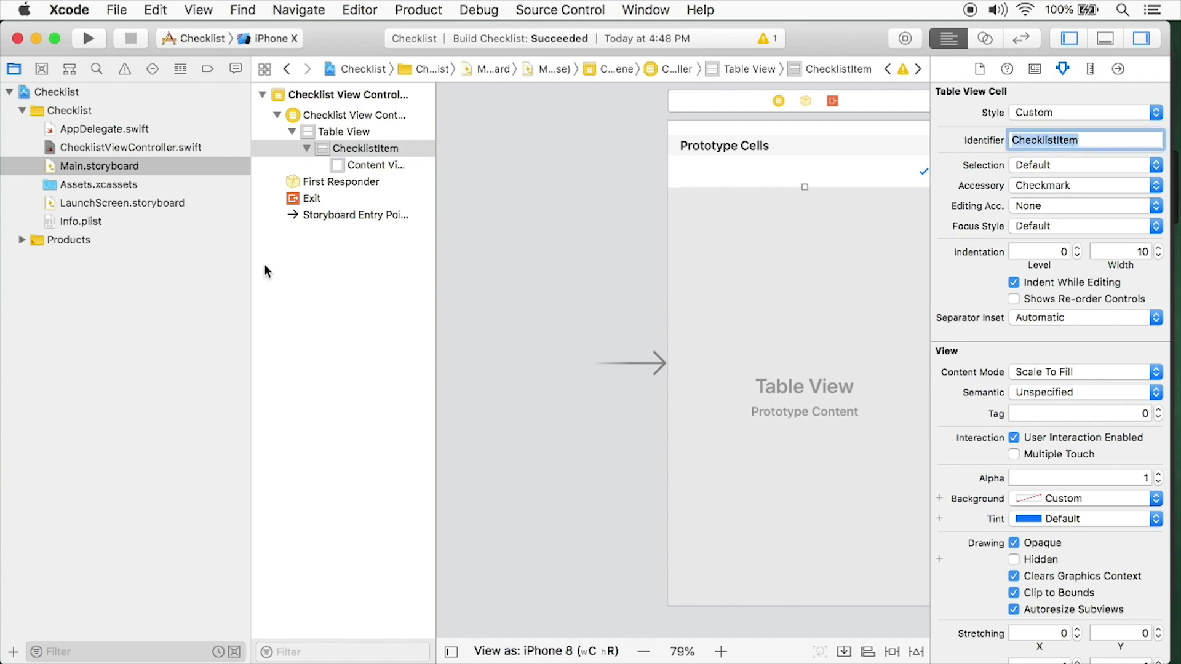
pyautogui.click(131, 148)
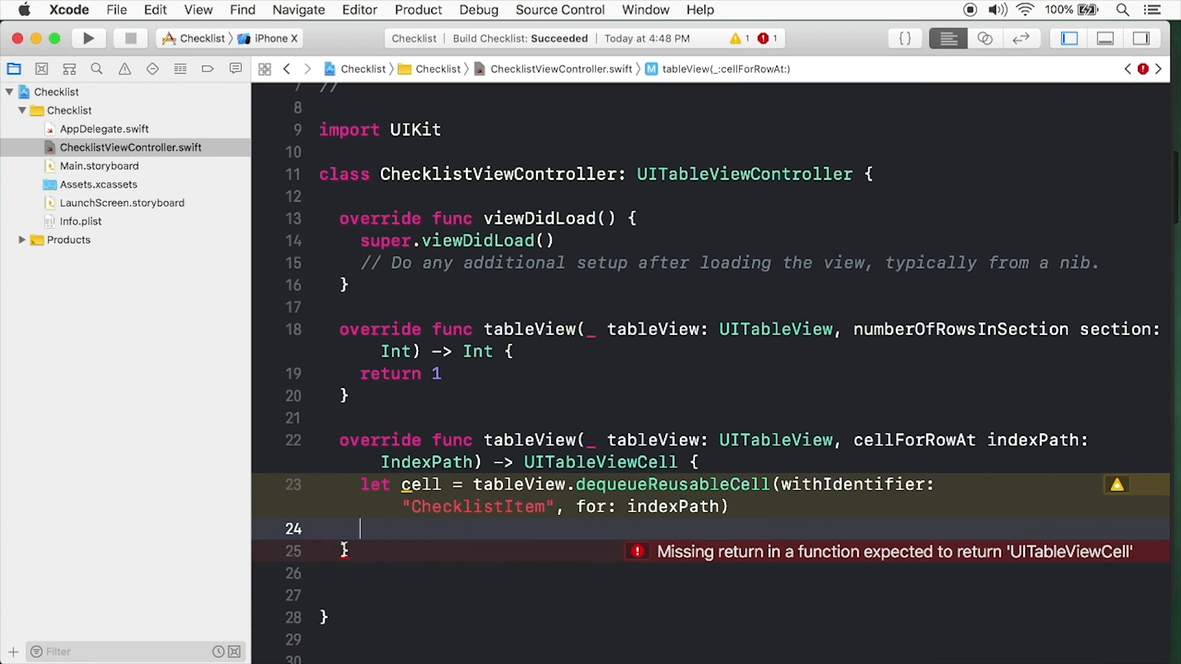
# Add 'return cell' at the end of cellForRowAt on line 24.
pyautogui.write('return')
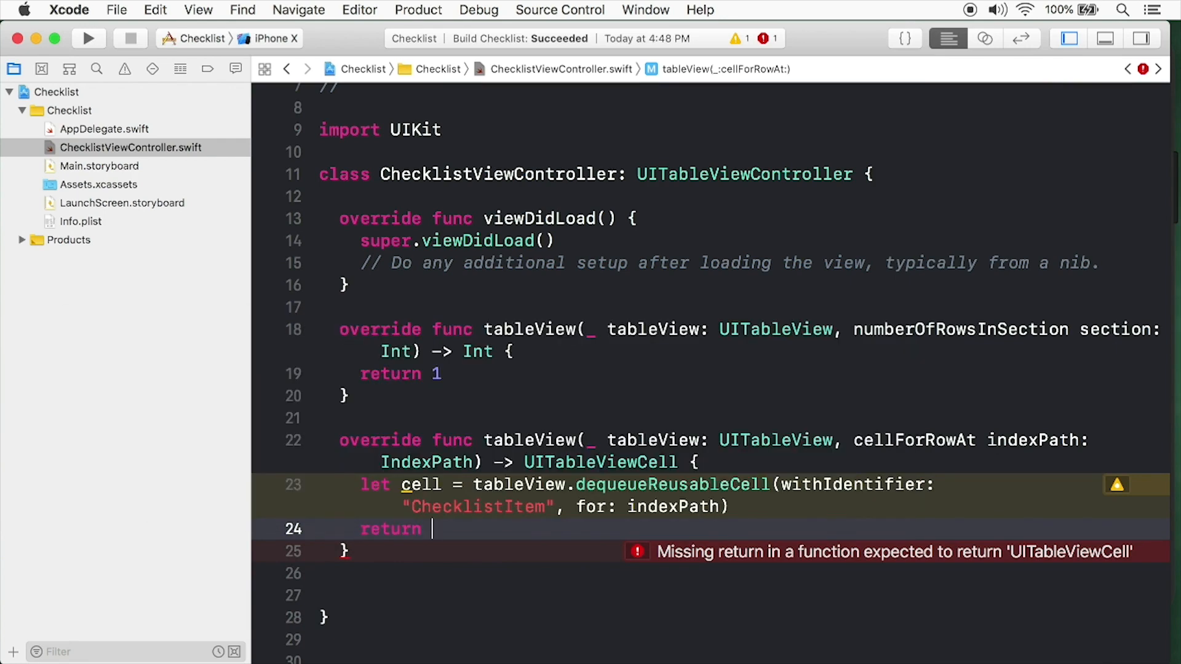
pyautogui.write('cell')
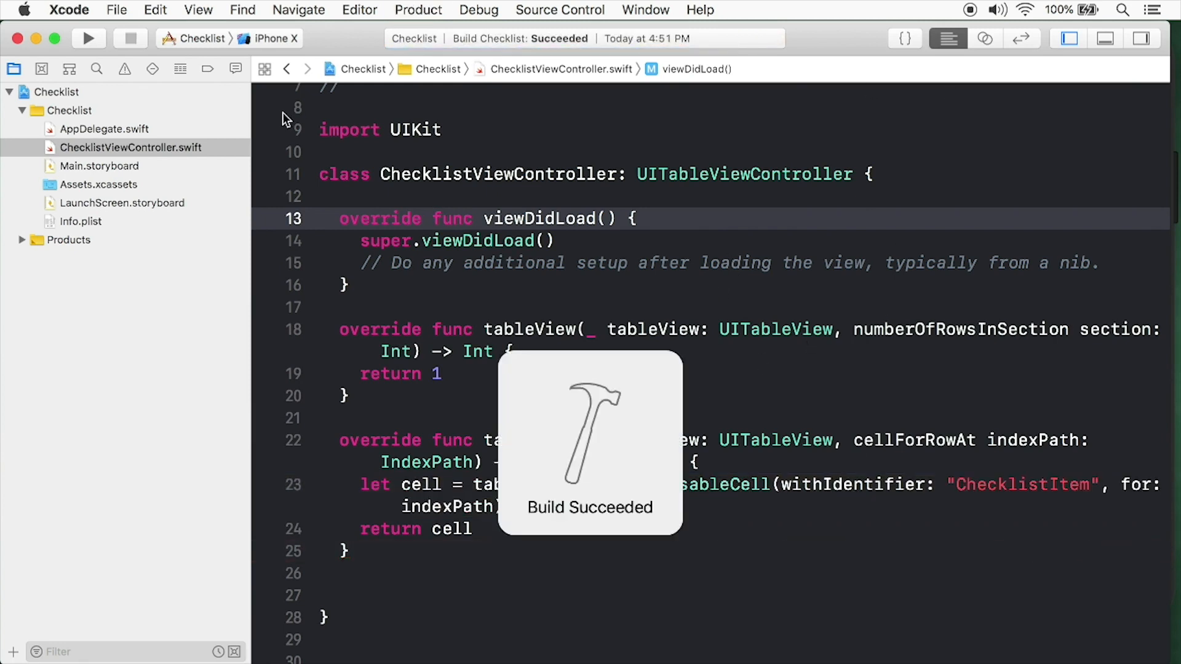
# Bring the iPhone X Simulator running the Checklist app to the front.
pyautogui.click(88, 38)
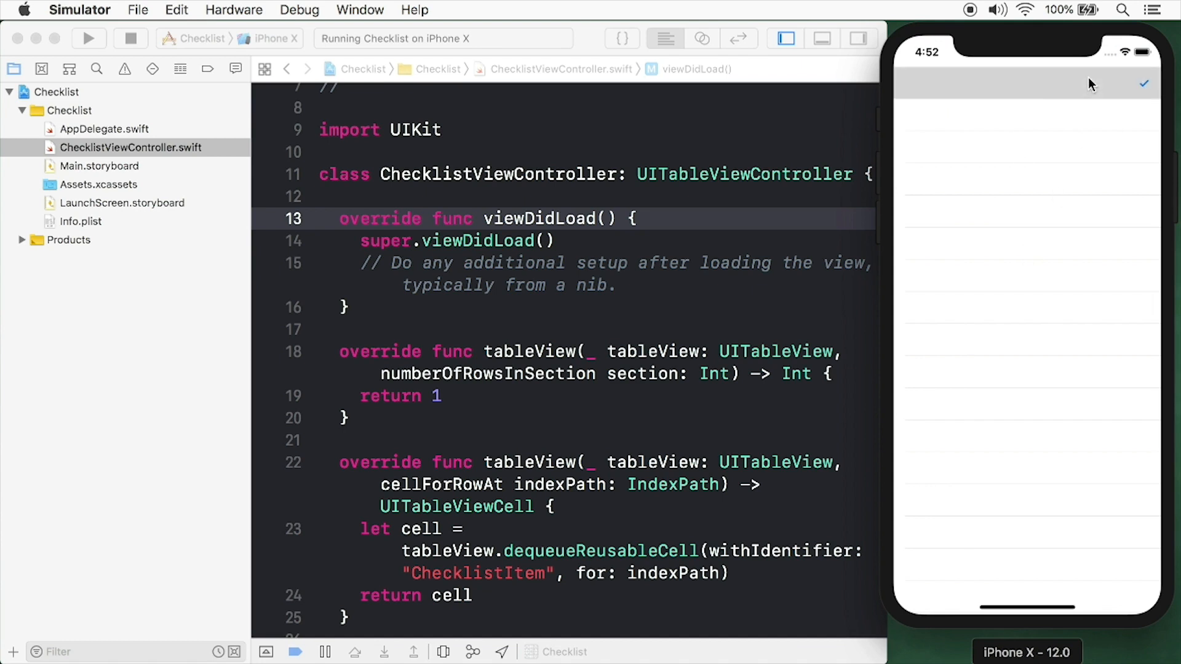
pyautogui.moveTo(1039, 96)
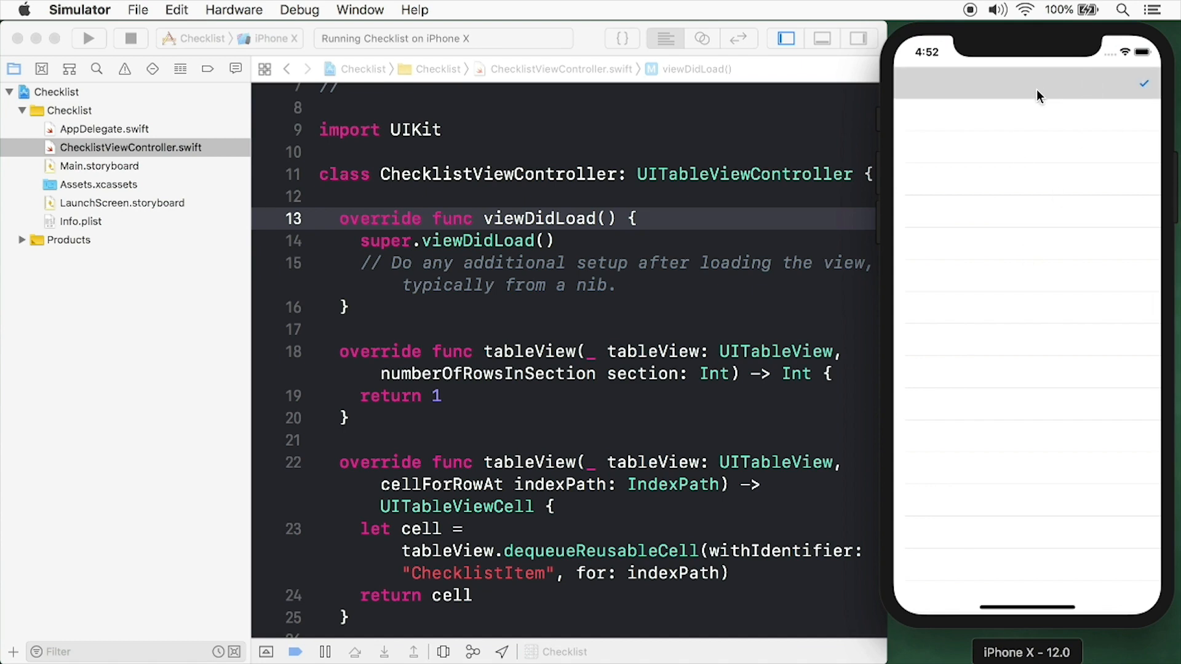